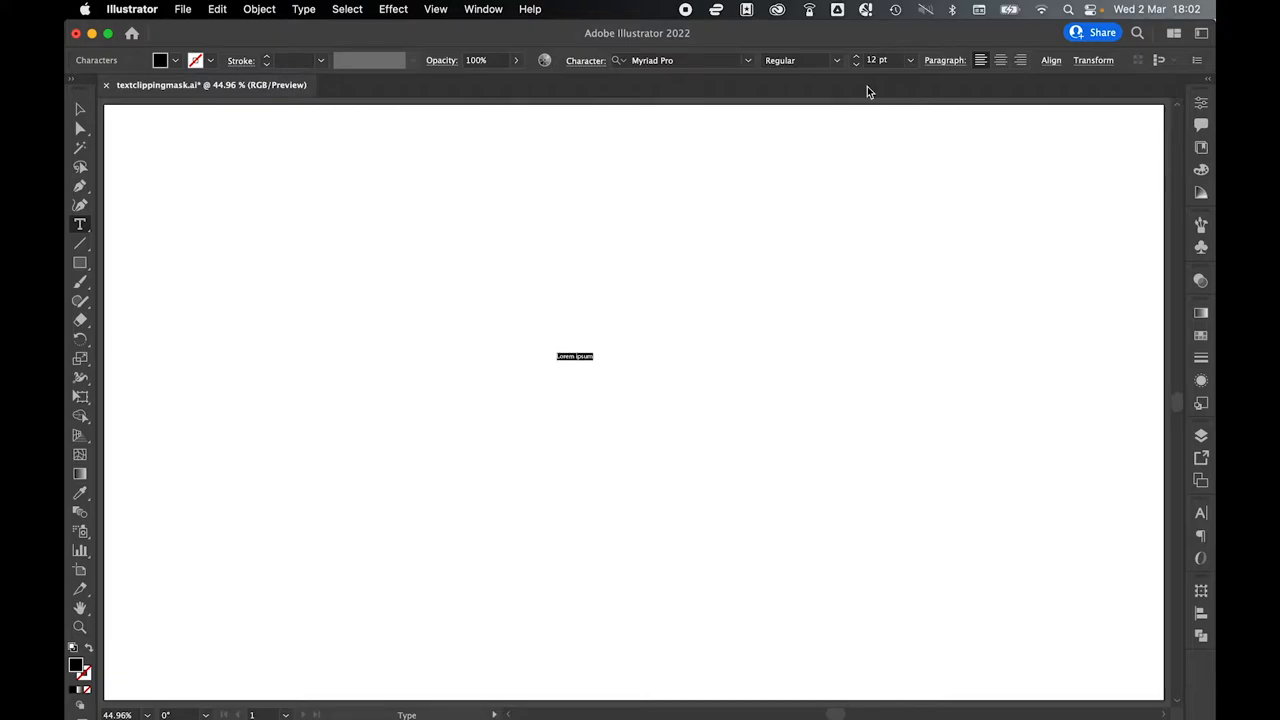
# Type MASK at 72 pt and set its font to Bebas Neue Bold
pyautogui.click(909, 60)
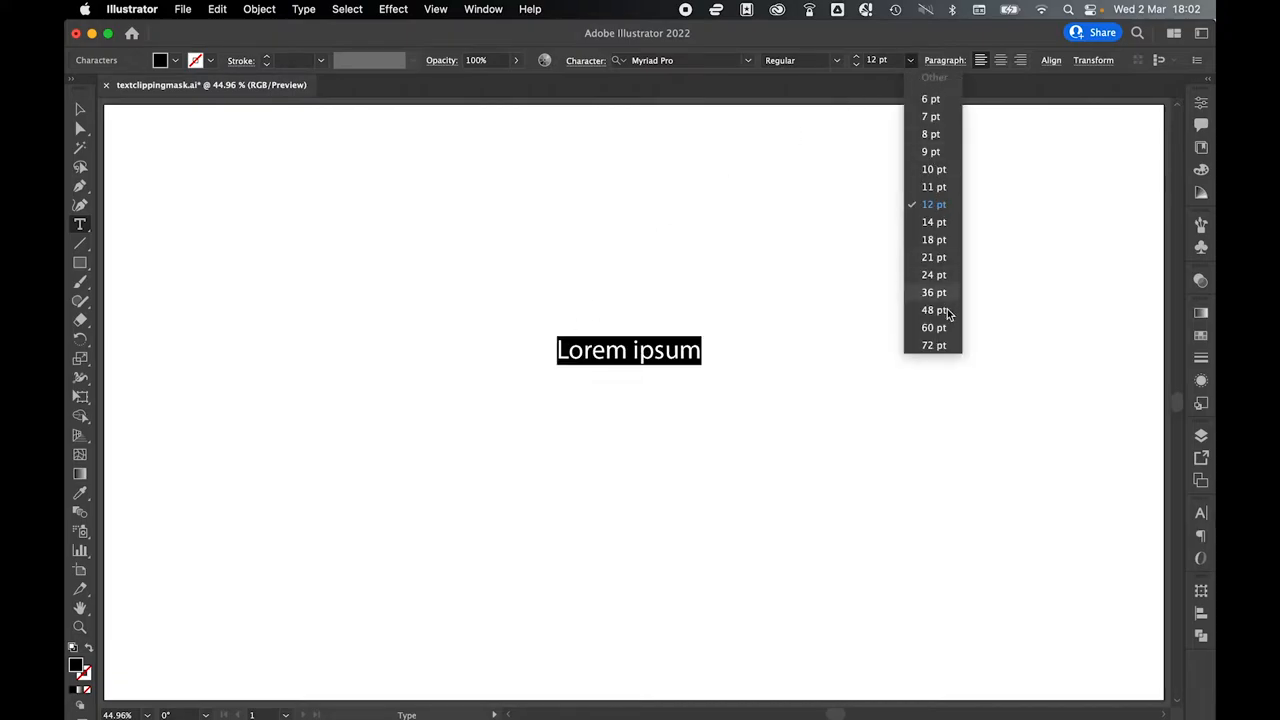
pyautogui.click(933, 345)
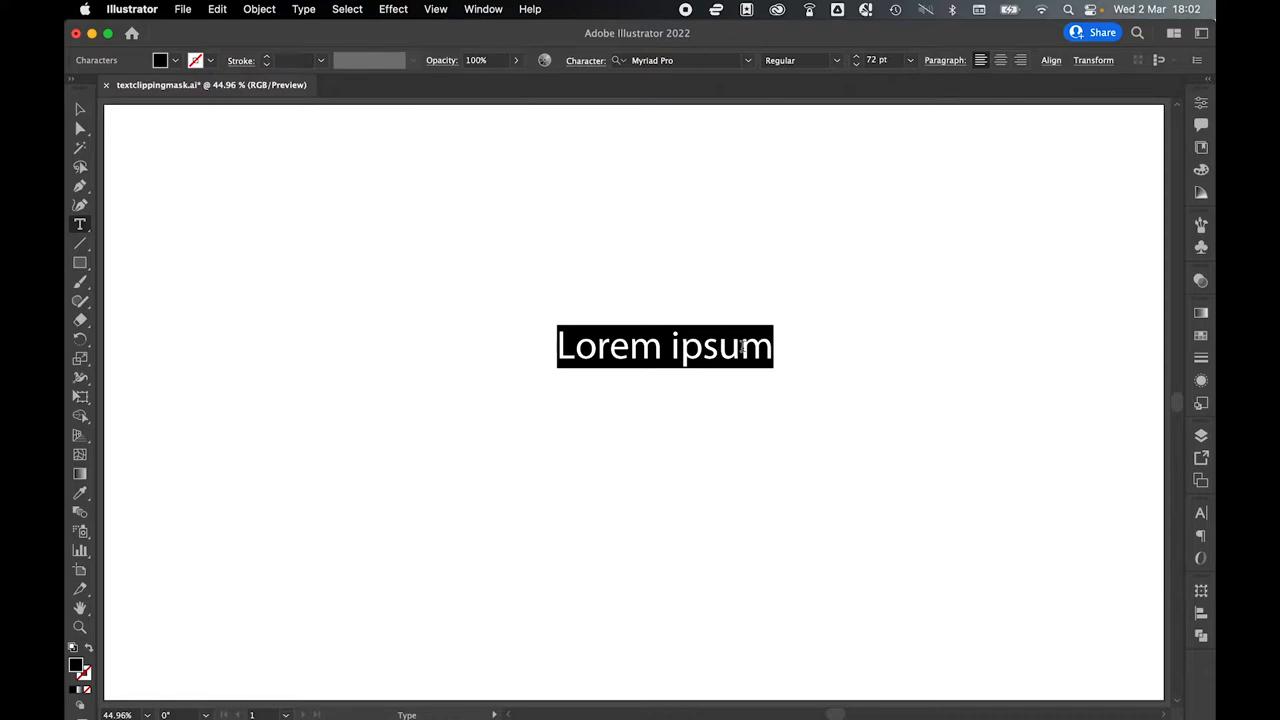
pyautogui.write('M')
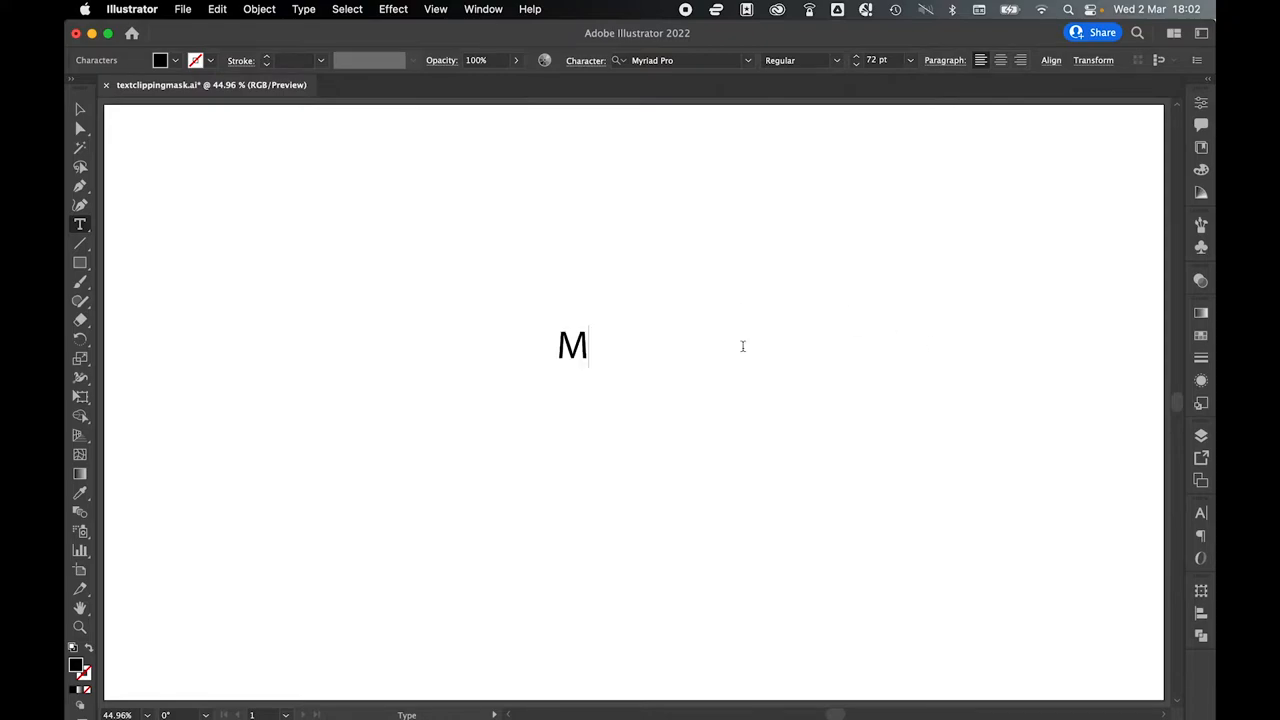
pyautogui.write('ASK')
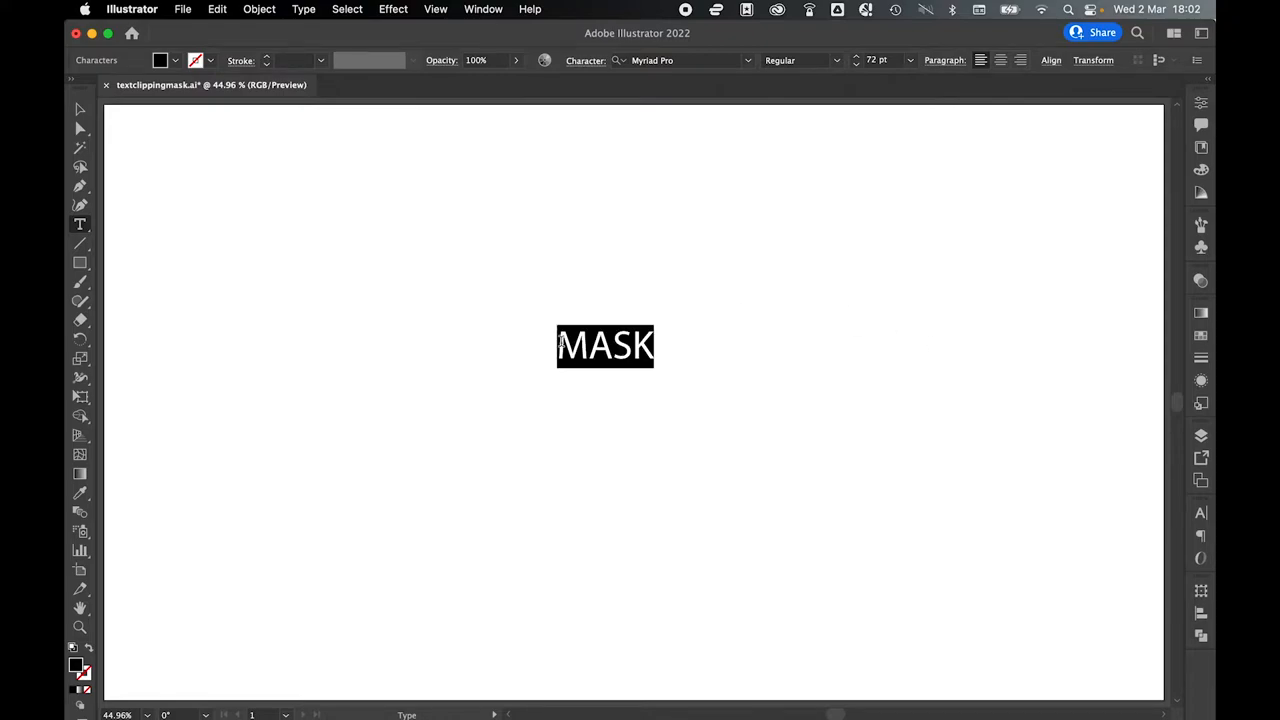
pyautogui.click(680, 60)
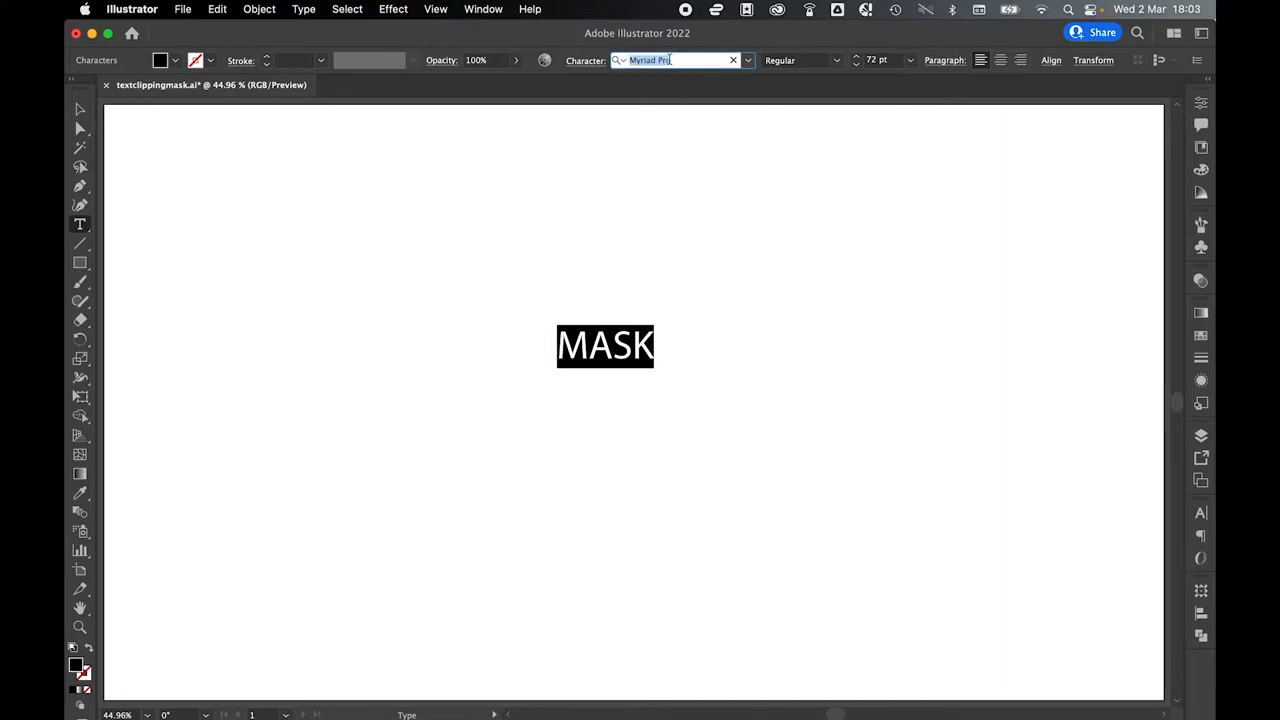
pyautogui.write('BEB')
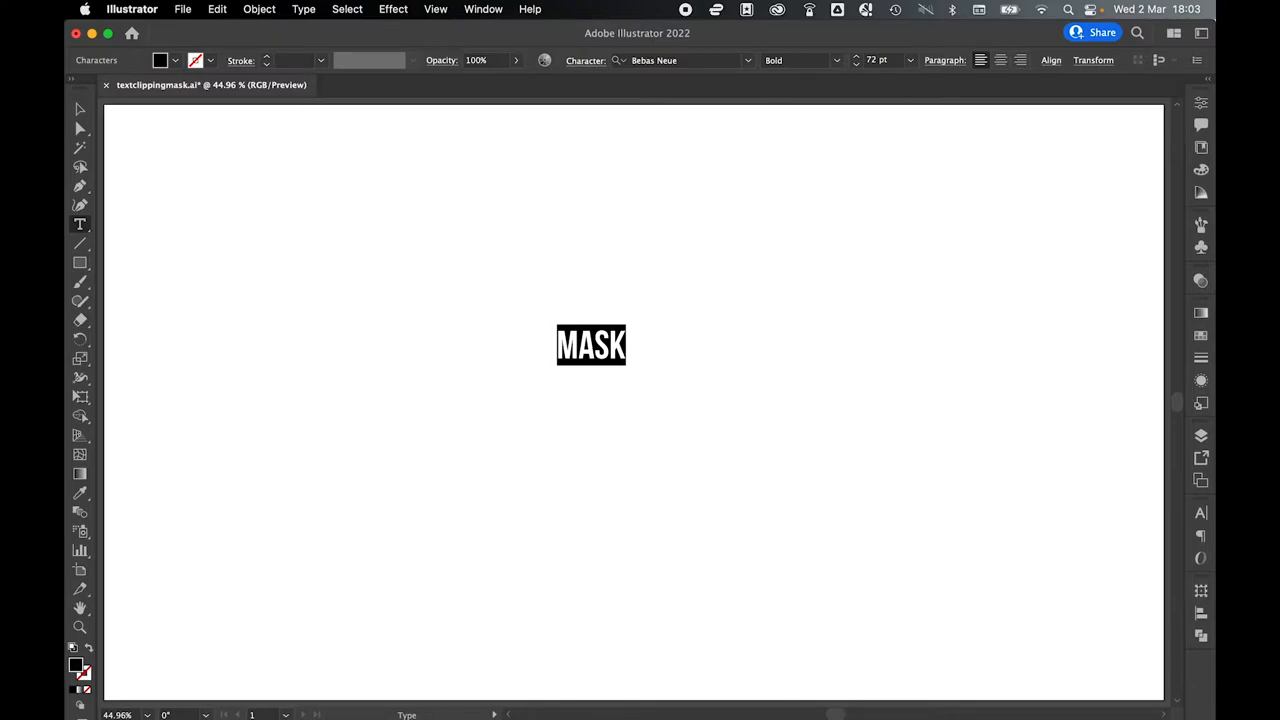
pyautogui.moveTo(195, 118)
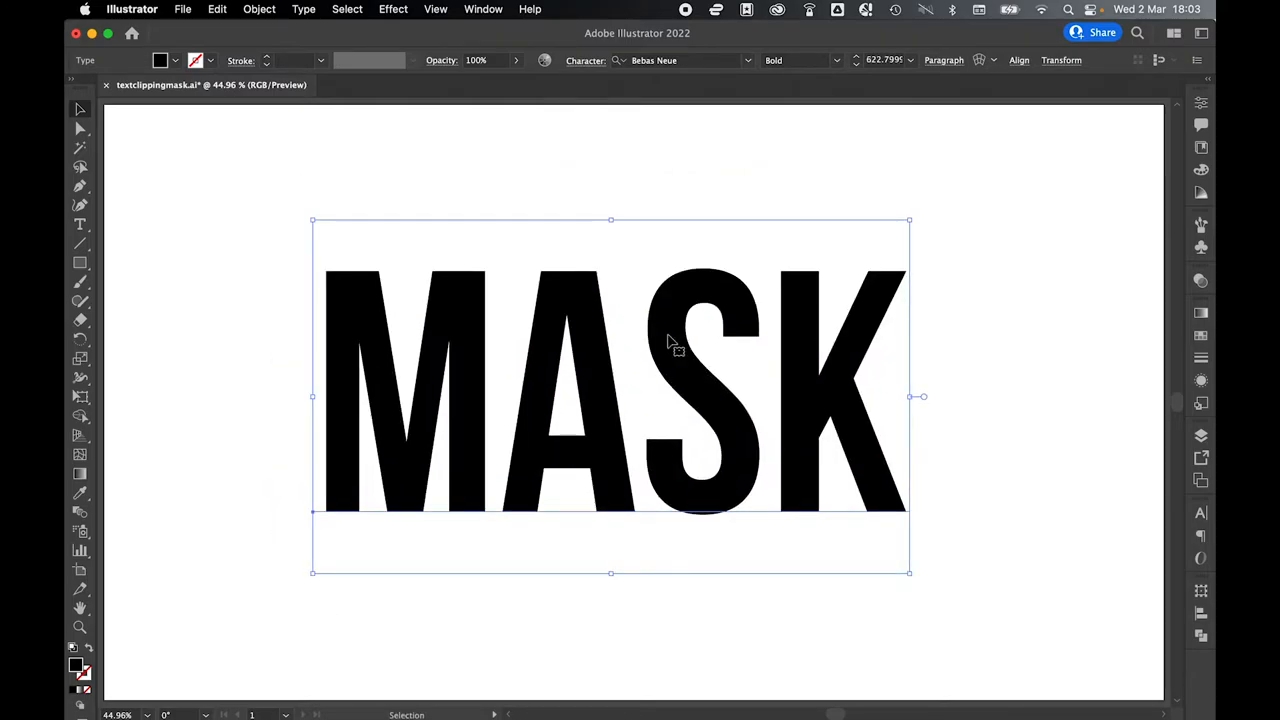
# Set the MASK text's tracking to -50 in the Character panel
pyautogui.click(1201, 513)
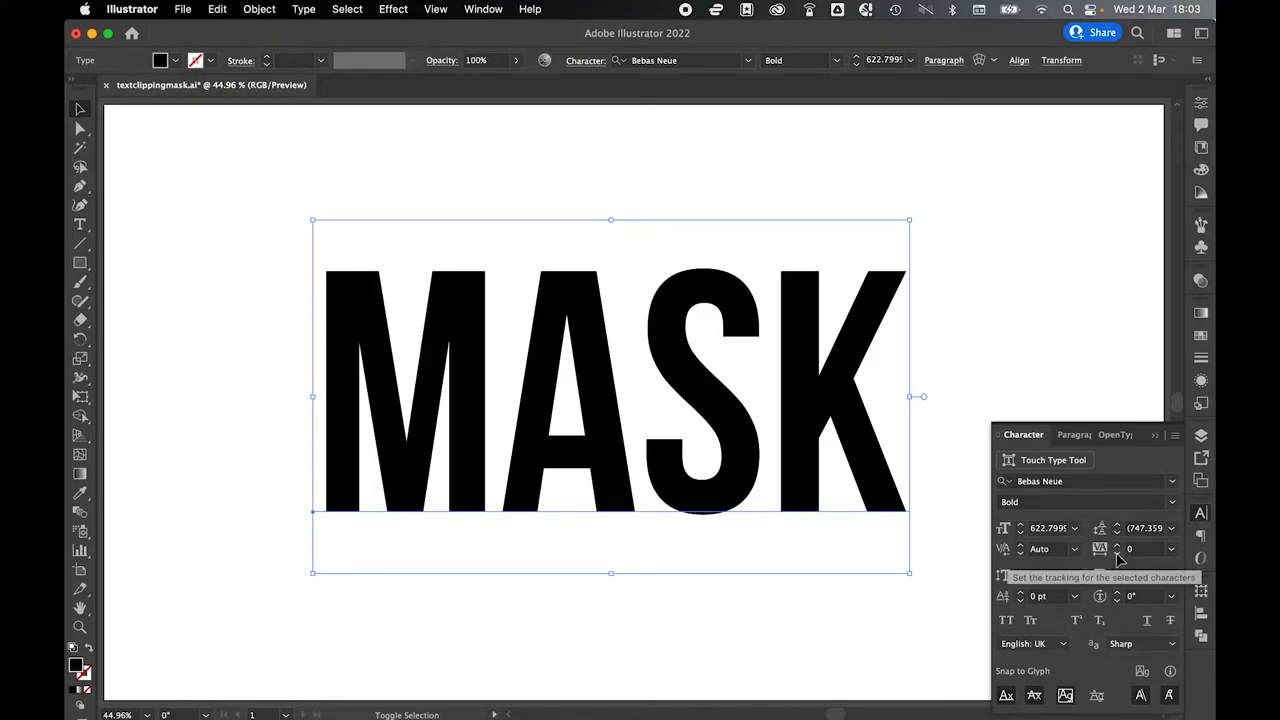
pyautogui.write('-50')
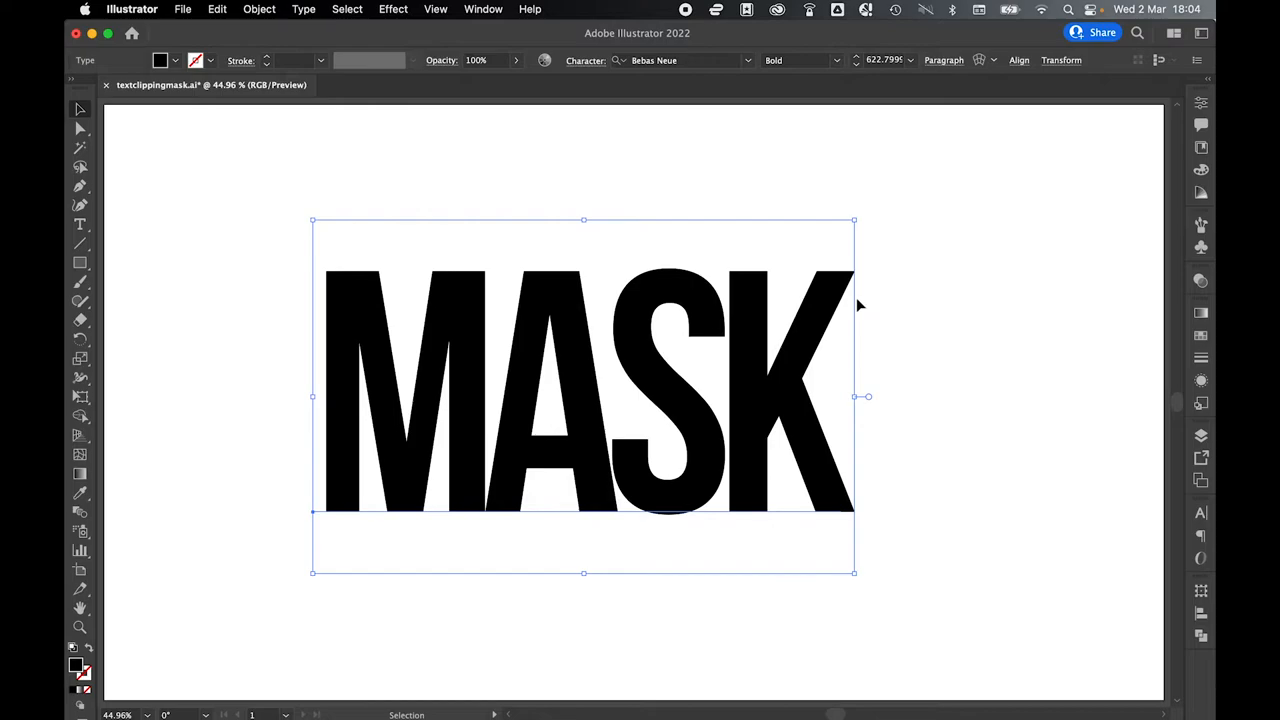
# Create outlines from the MASK text and make the letters one compound path
pyautogui.rightClick(860, 305)
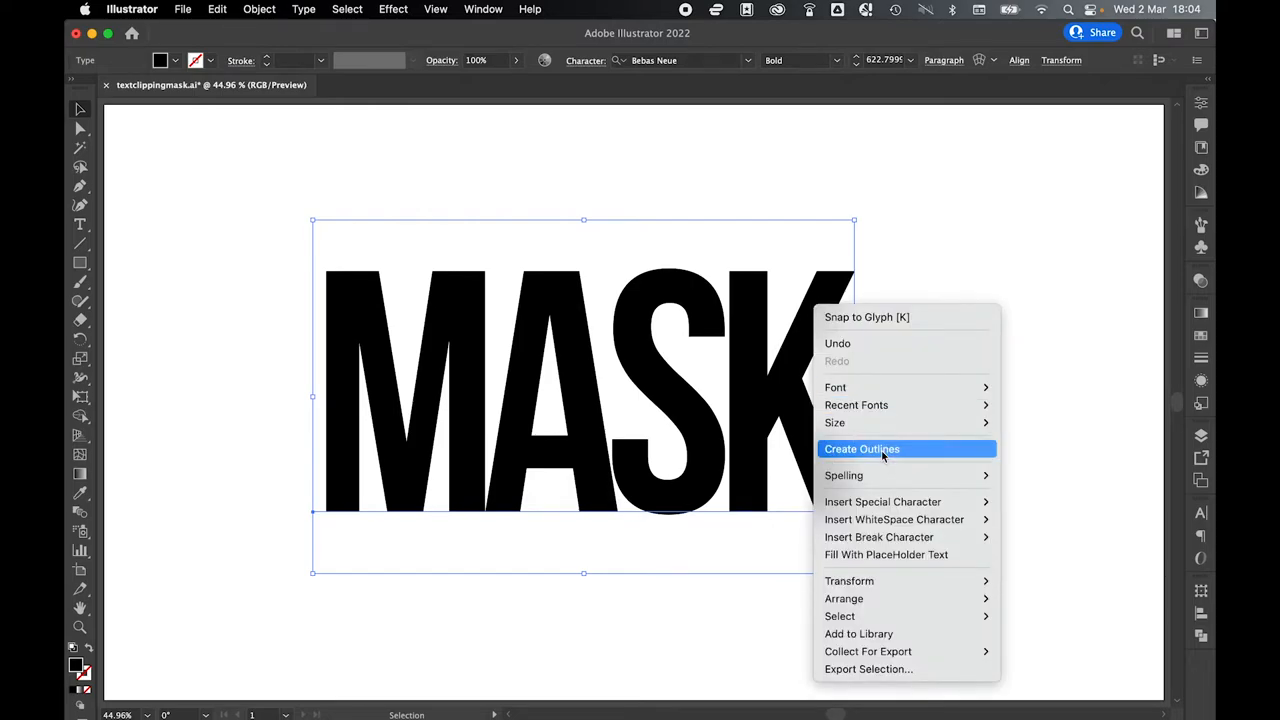
pyautogui.click(861, 448)
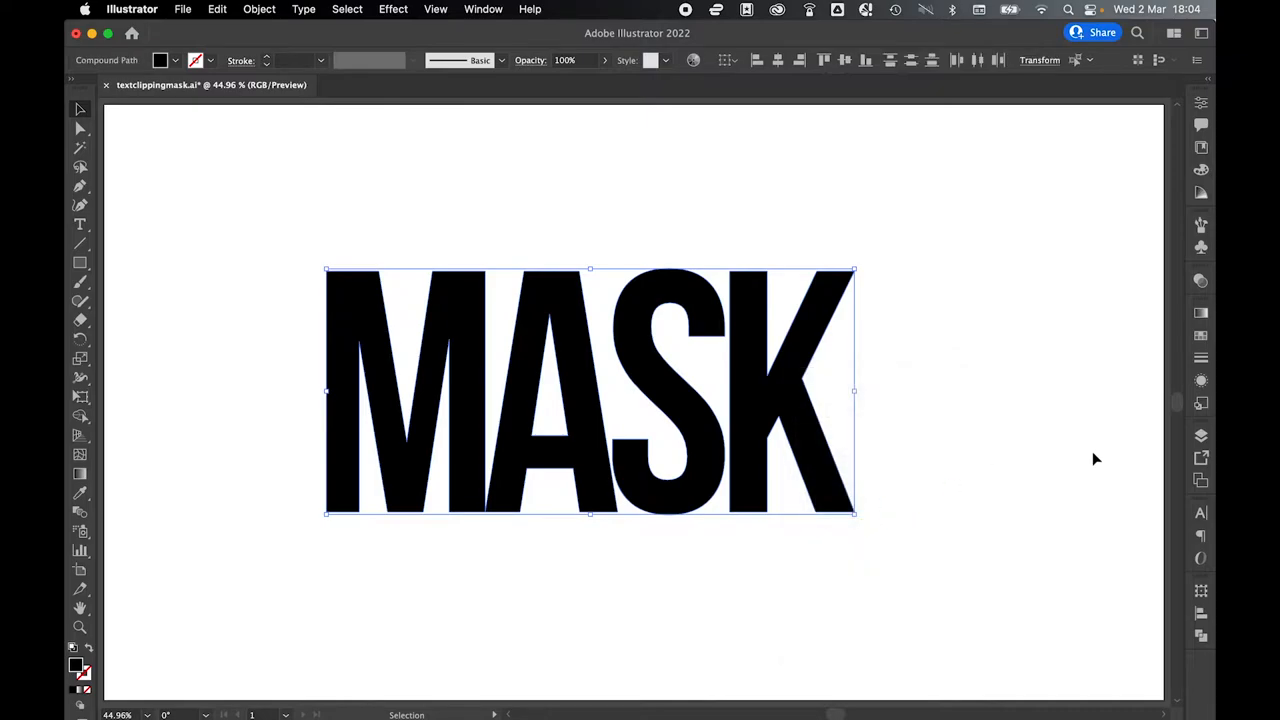
pyautogui.click(1201, 635)
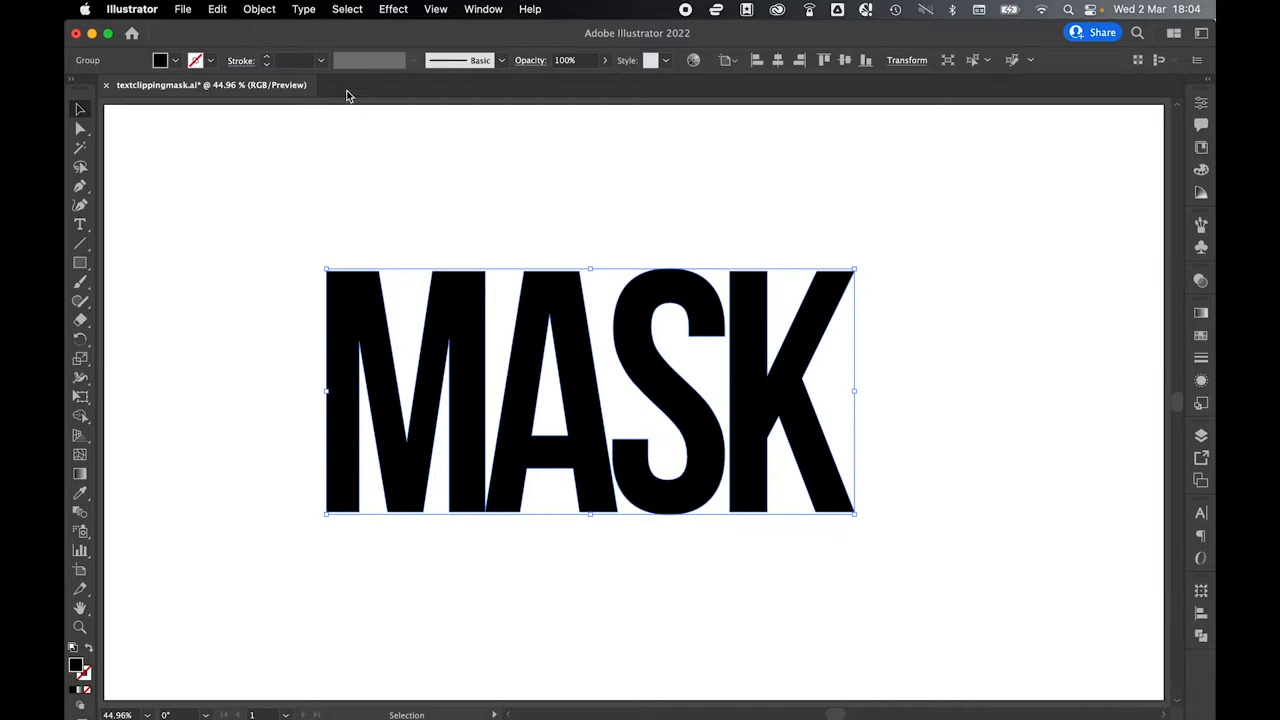
pyautogui.click(259, 9)
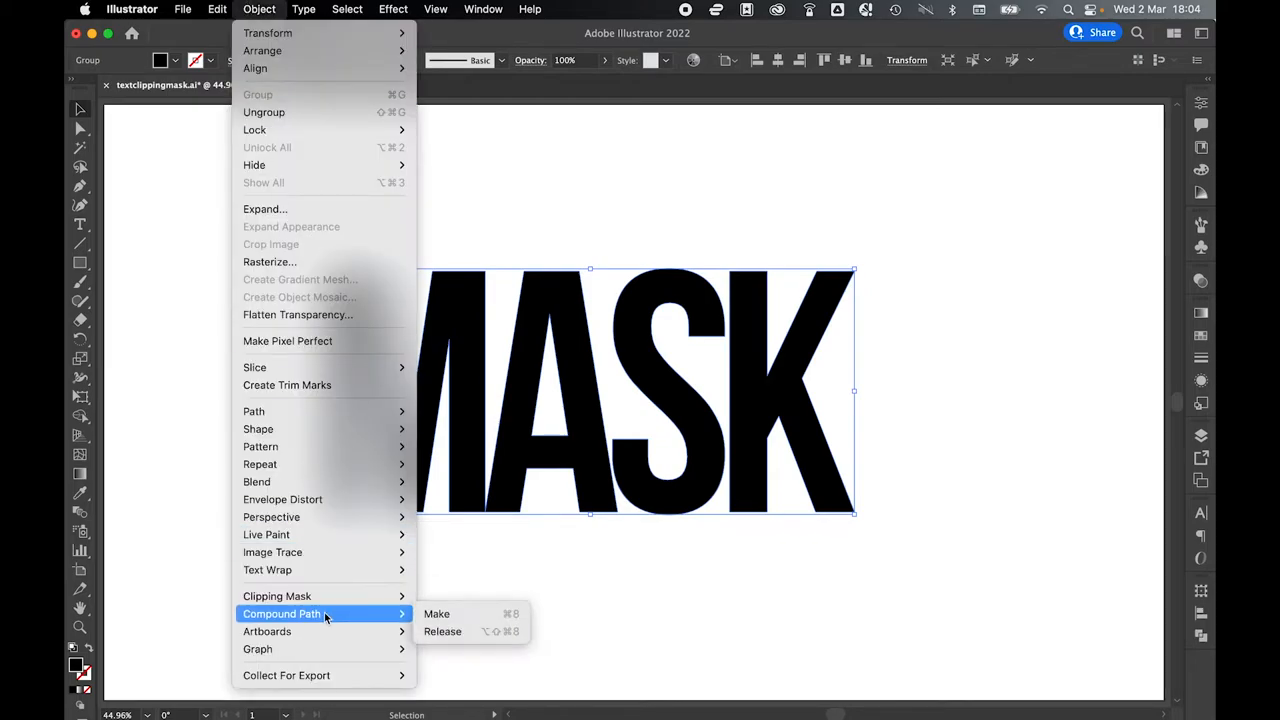
pyautogui.click(436, 613)
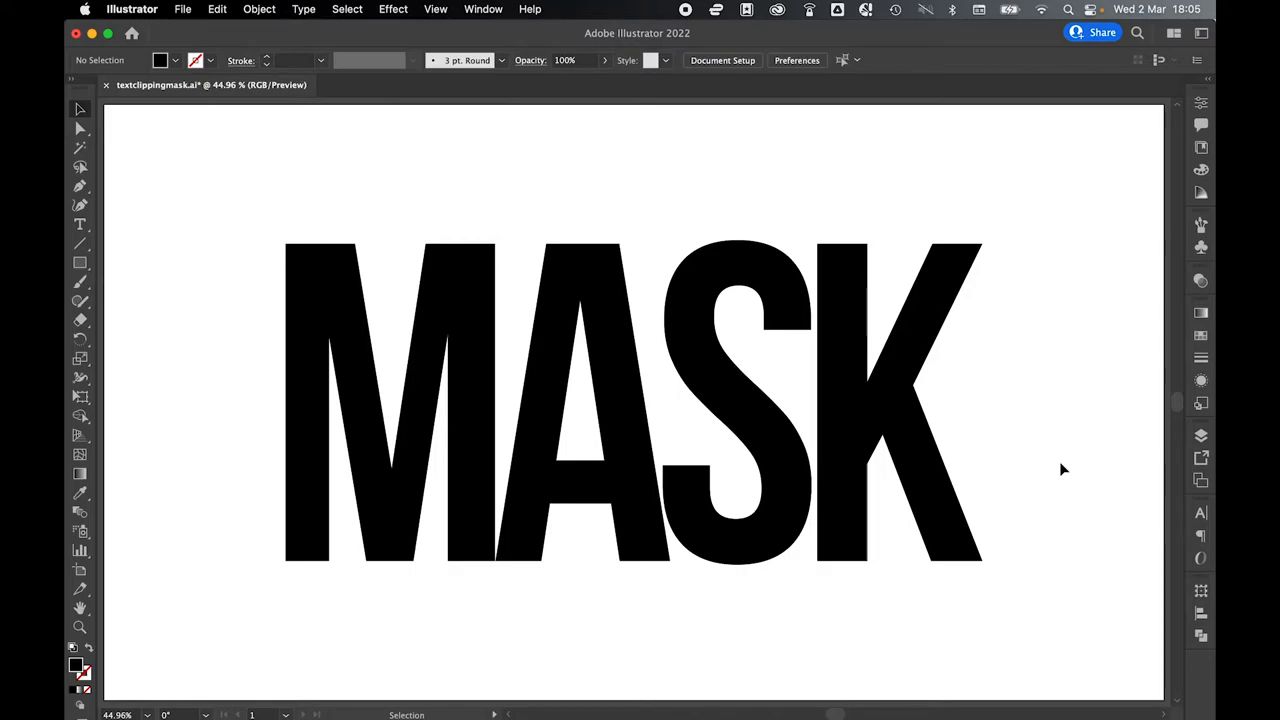
# Place sampleimg.jpg and send the photo to the back, behind the lettering
pyautogui.click(183, 9)
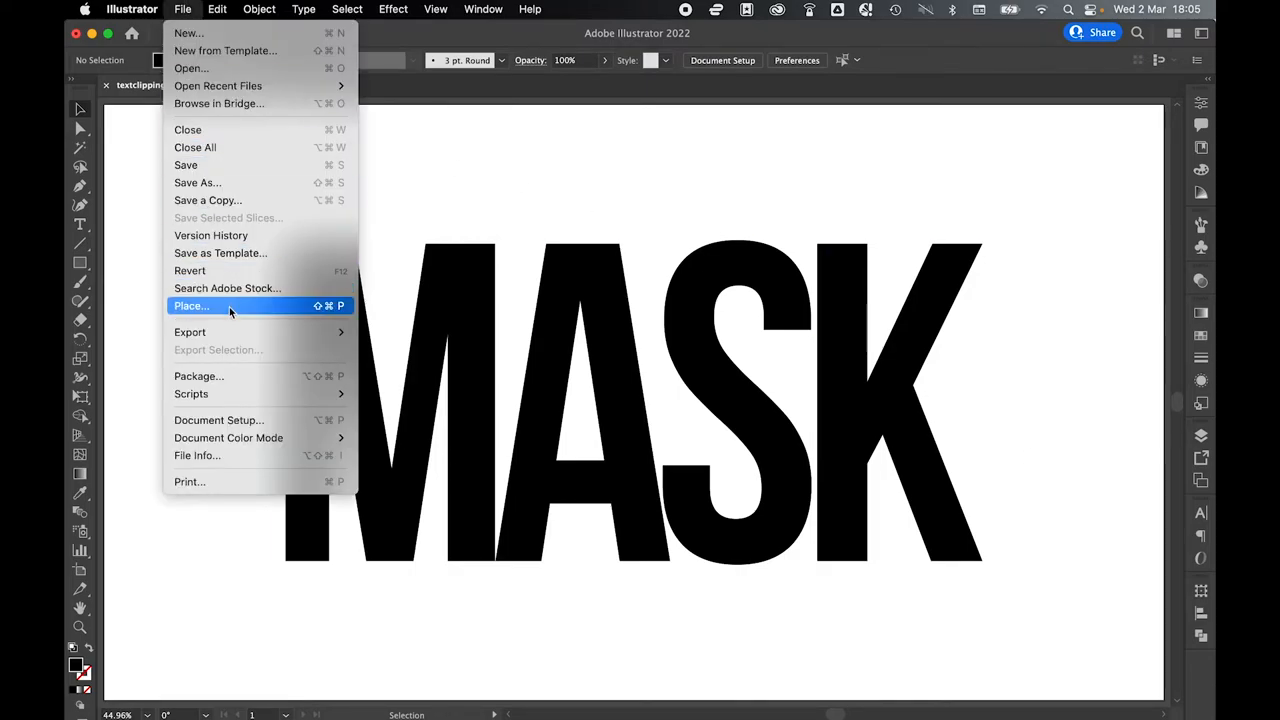
pyautogui.click(191, 305)
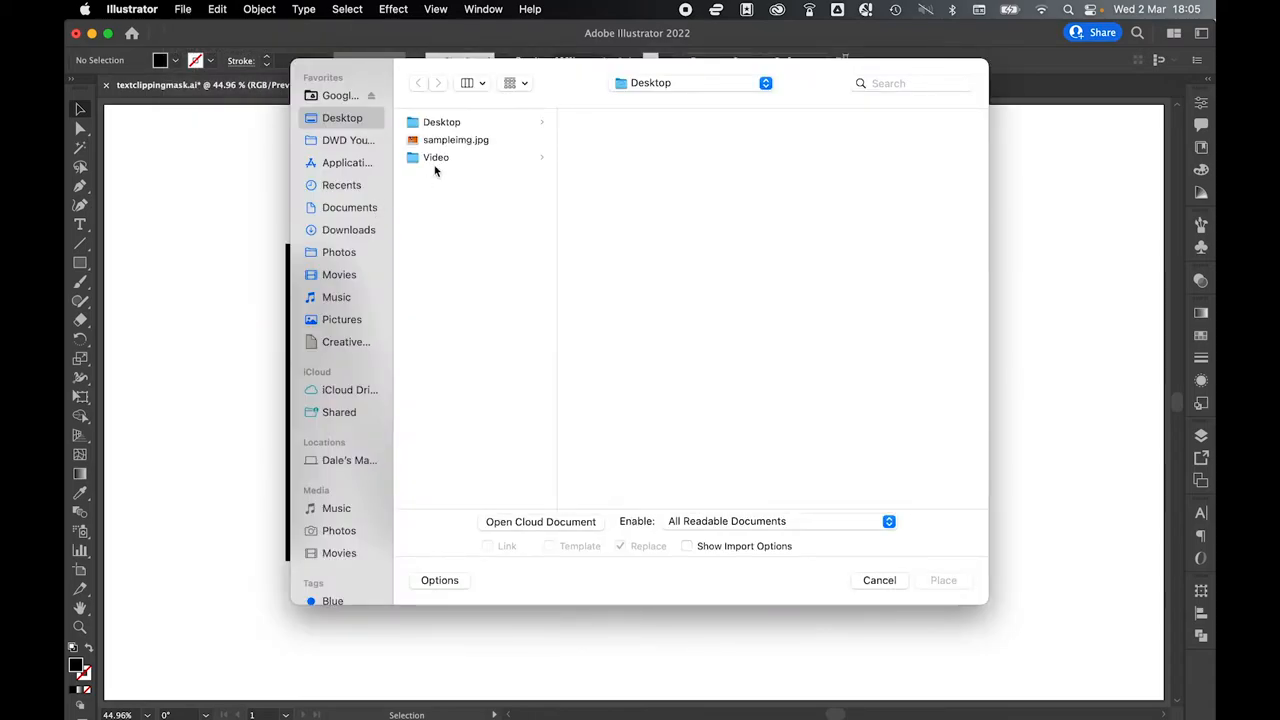
pyautogui.click(456, 139)
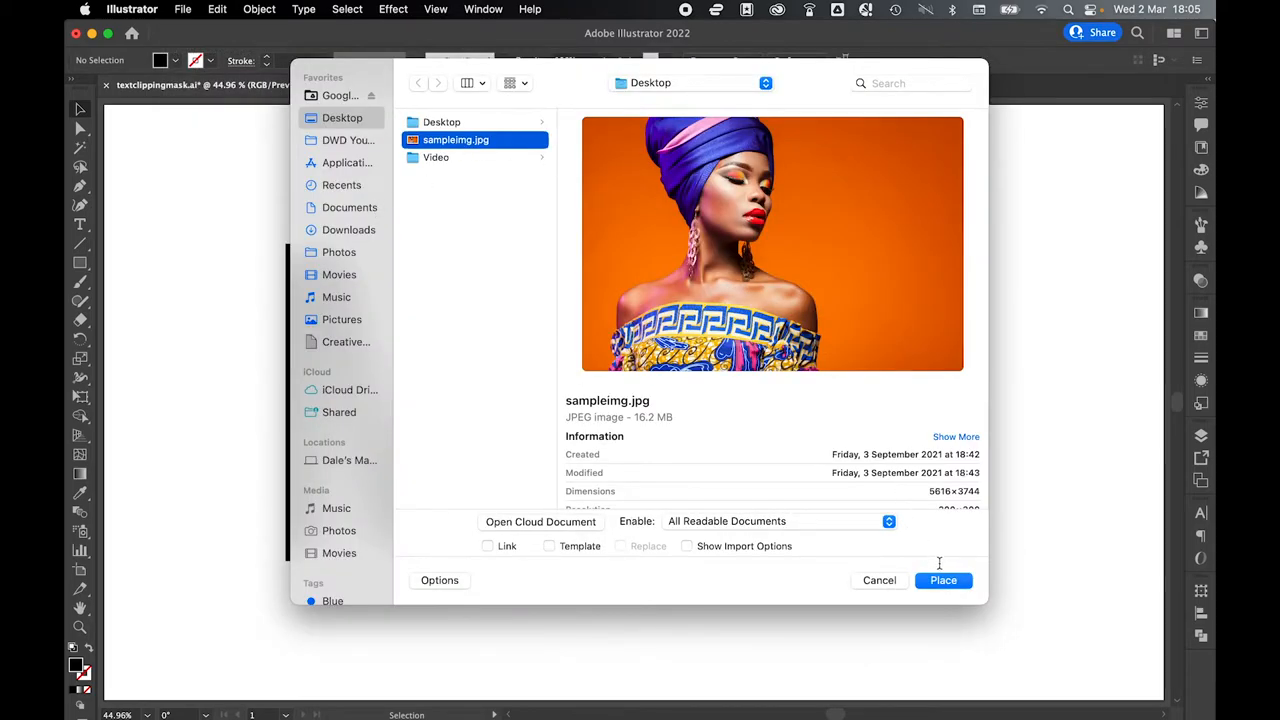
pyautogui.click(943, 580)
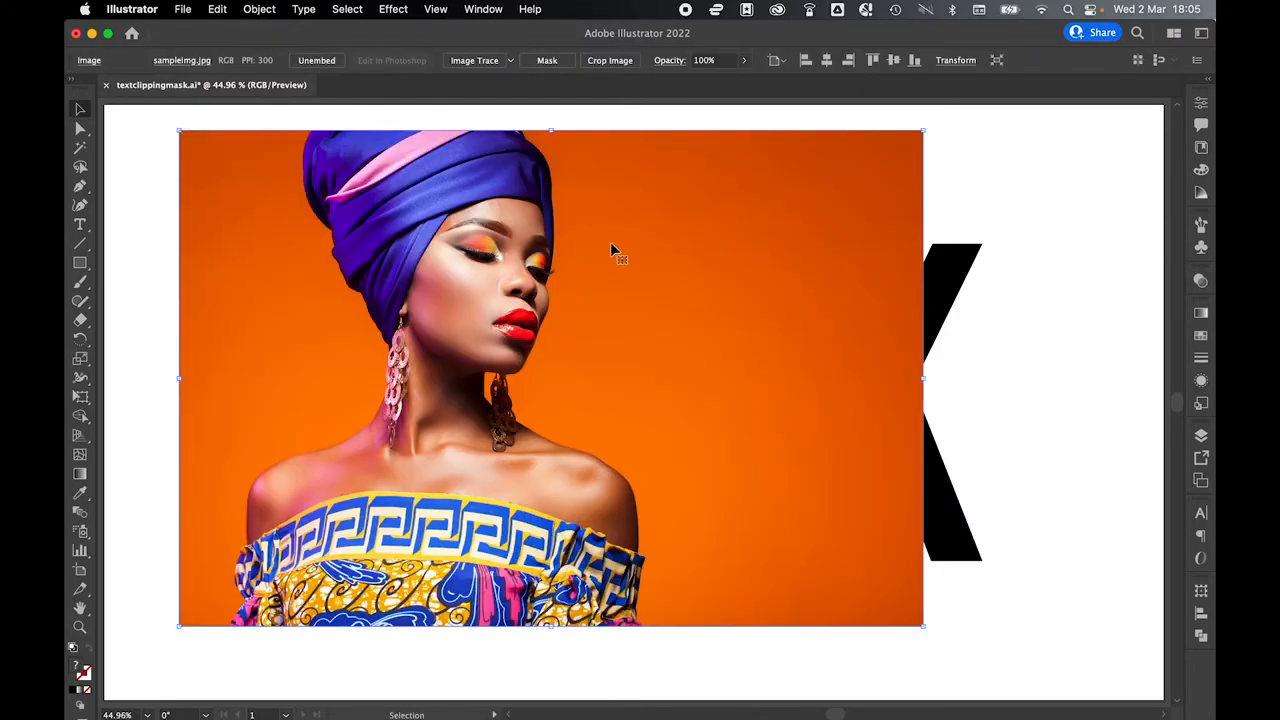
pyautogui.rightClick(613, 250)
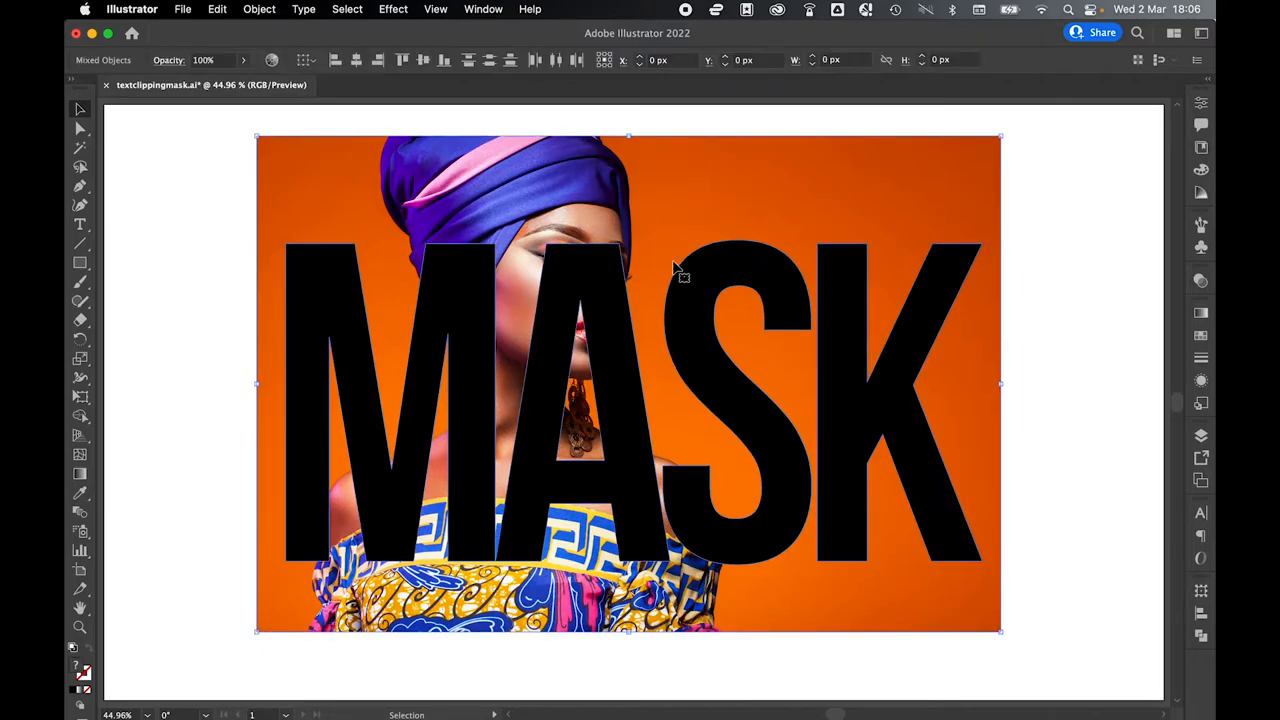
# Make a clipping mask from the MASK lettering over the selected photo
pyautogui.rightClick(835, 327)
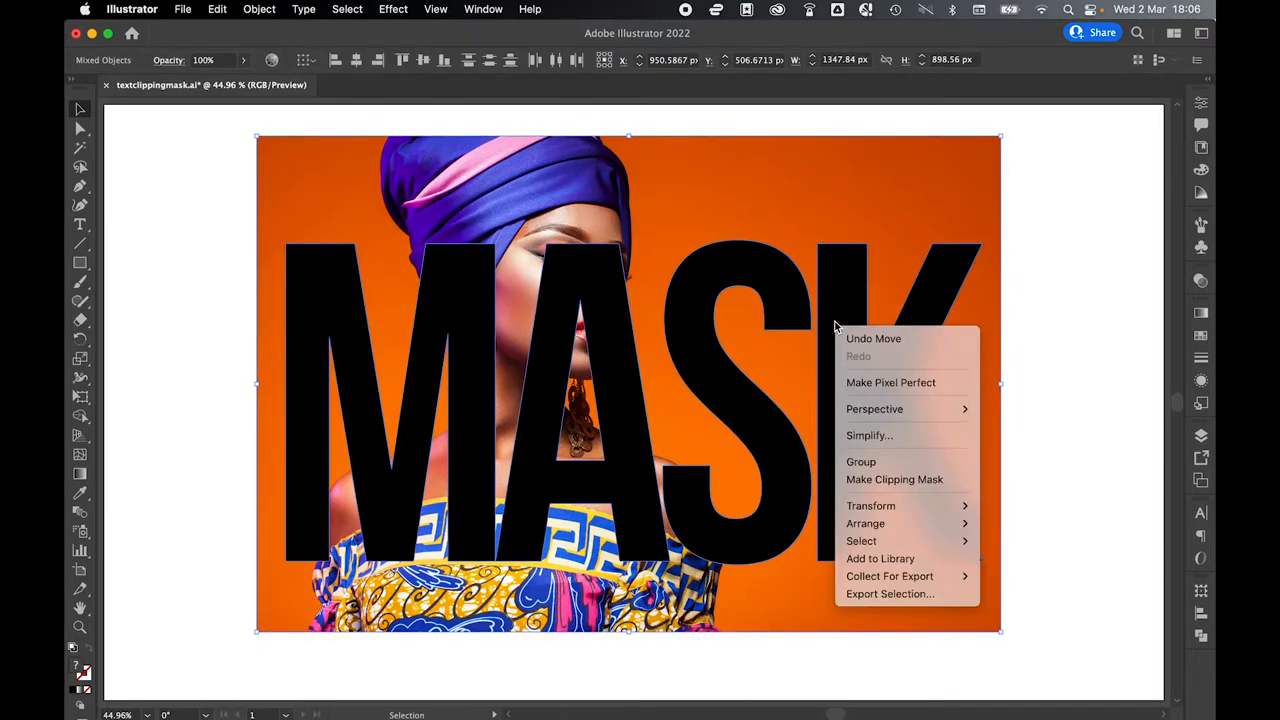
pyautogui.moveTo(894, 479)
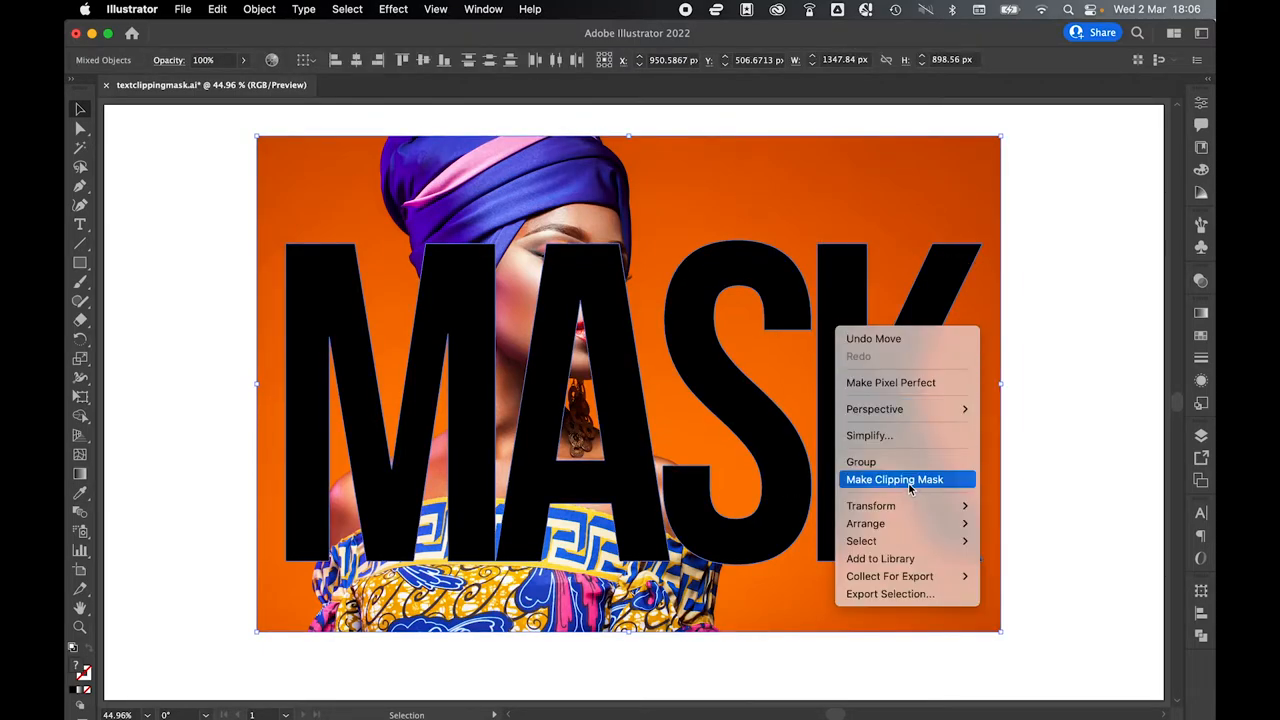
pyautogui.click(894, 479)
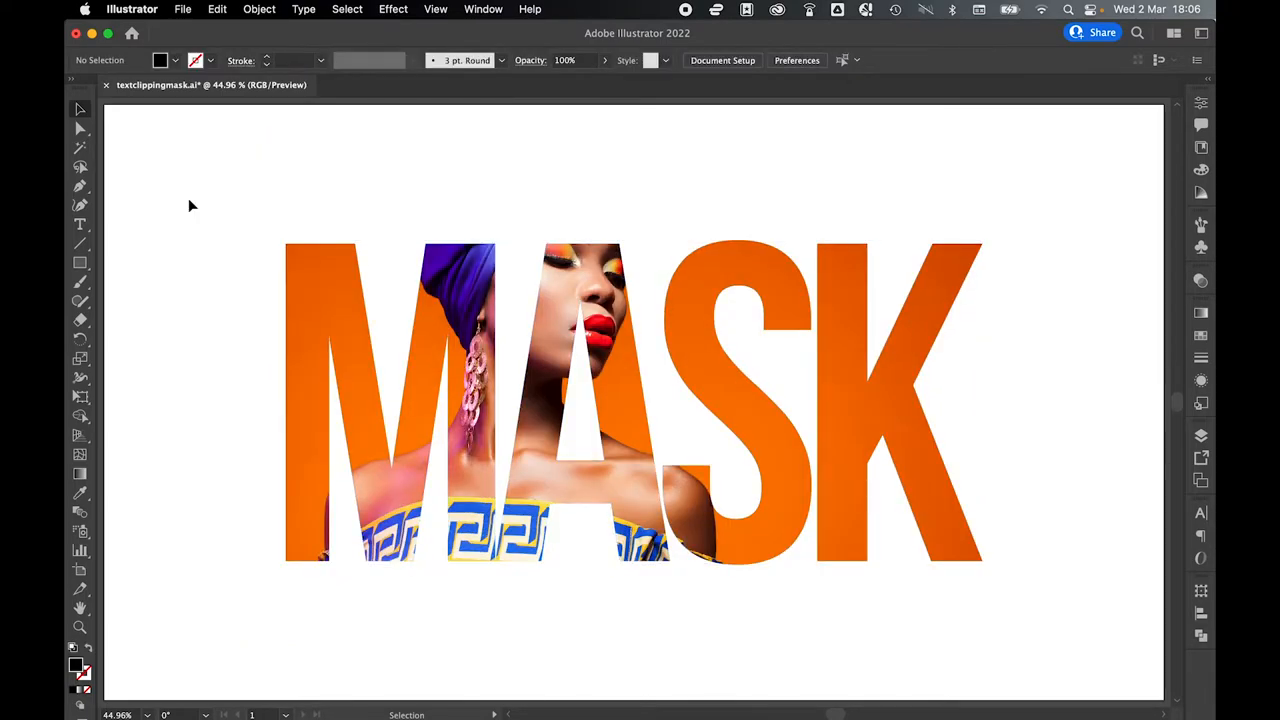
pyautogui.click(80, 128)
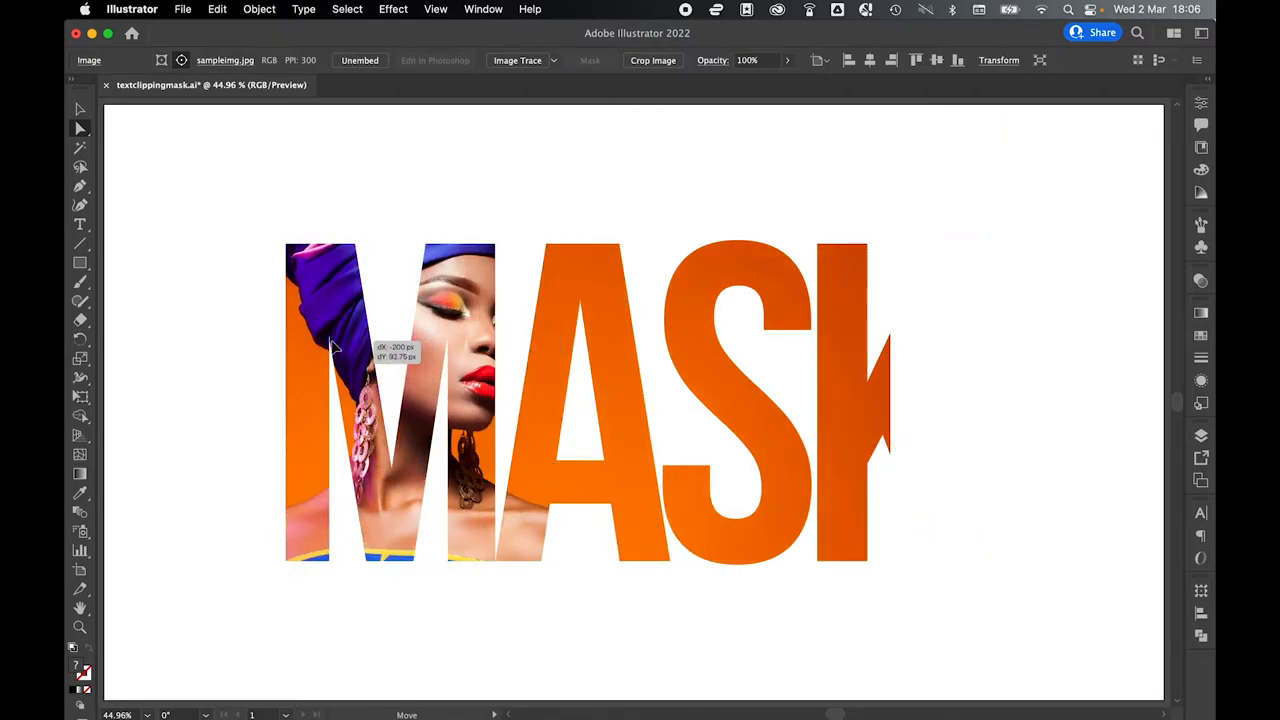
pyautogui.moveTo(335, 347); pyautogui.dragTo(430, 347)
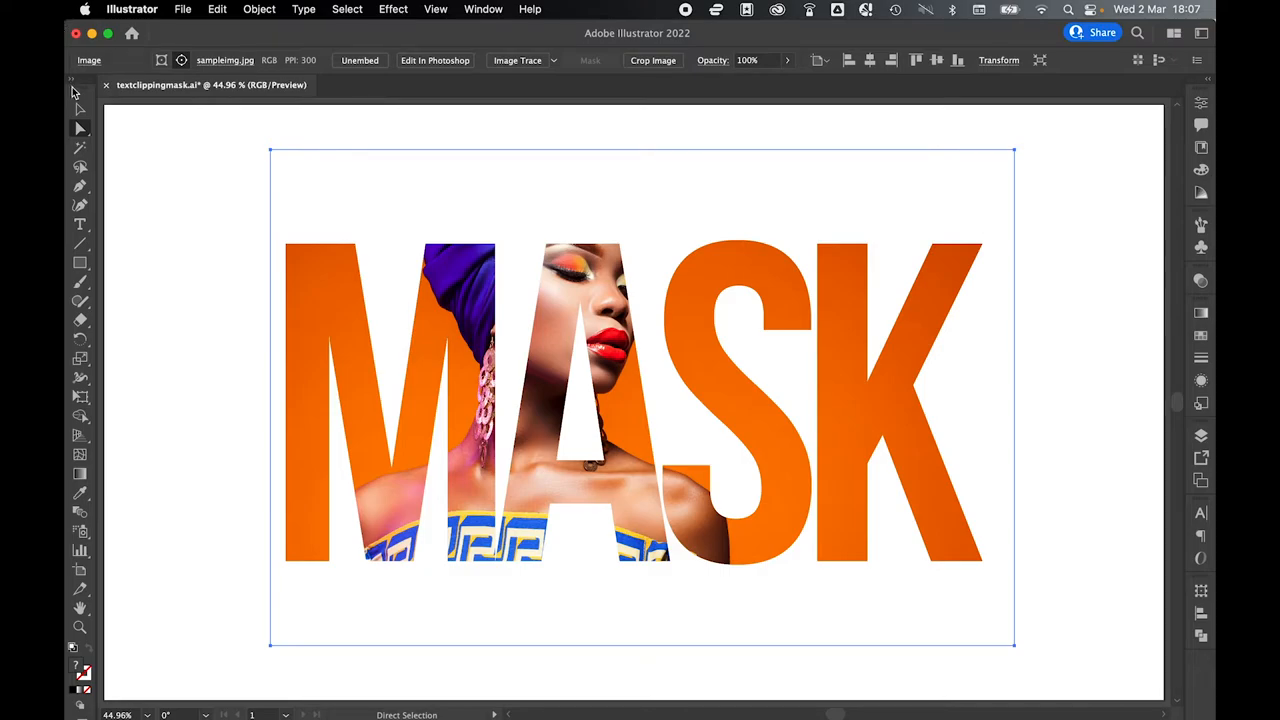
pyautogui.click(222, 291)
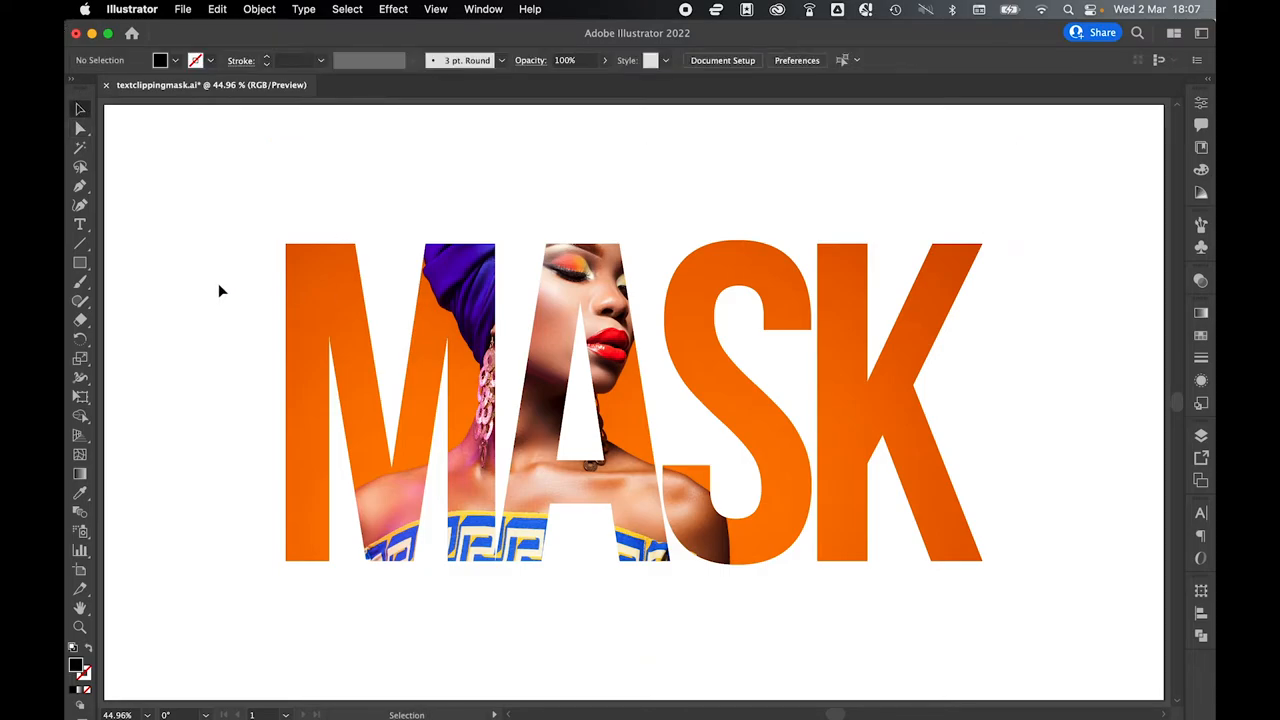
pyautogui.click(259, 9)
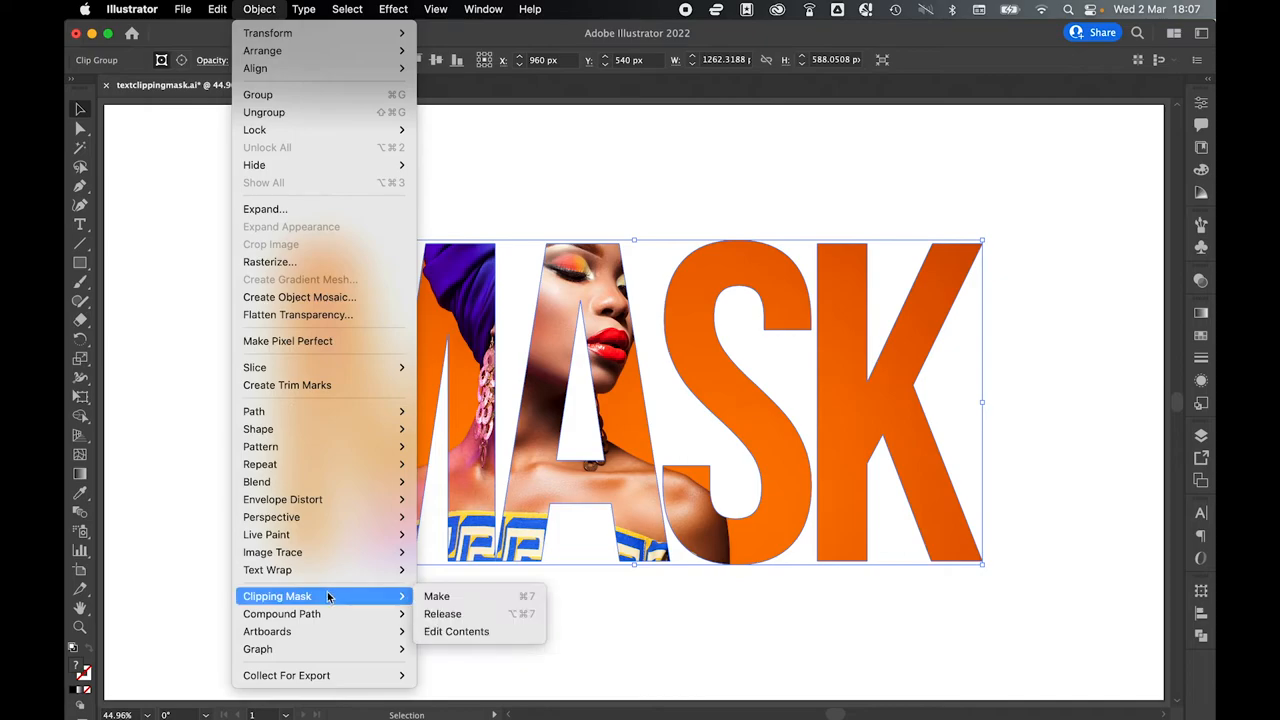
# Release the clipping mask between the MASK lettering and the photo
pyautogui.click(442, 614)
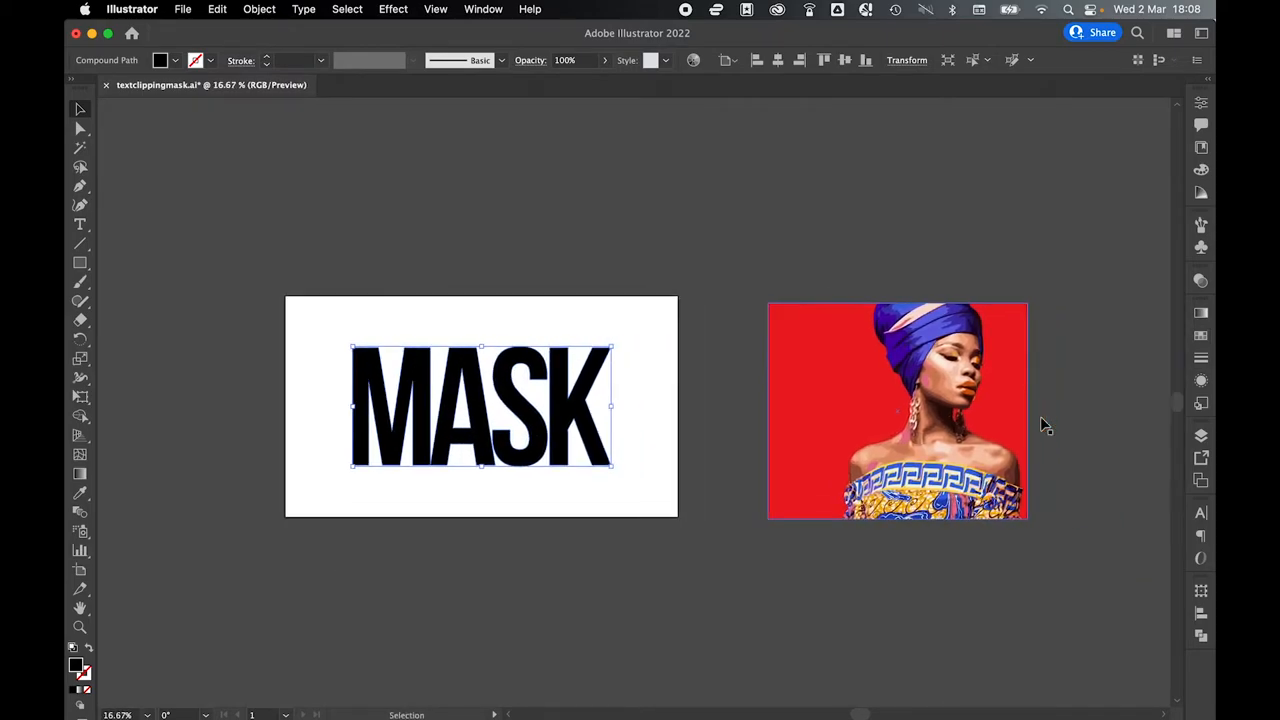
# Position the red vector portrait behind MASK, then select the lettering
pyautogui.click(785, 290)
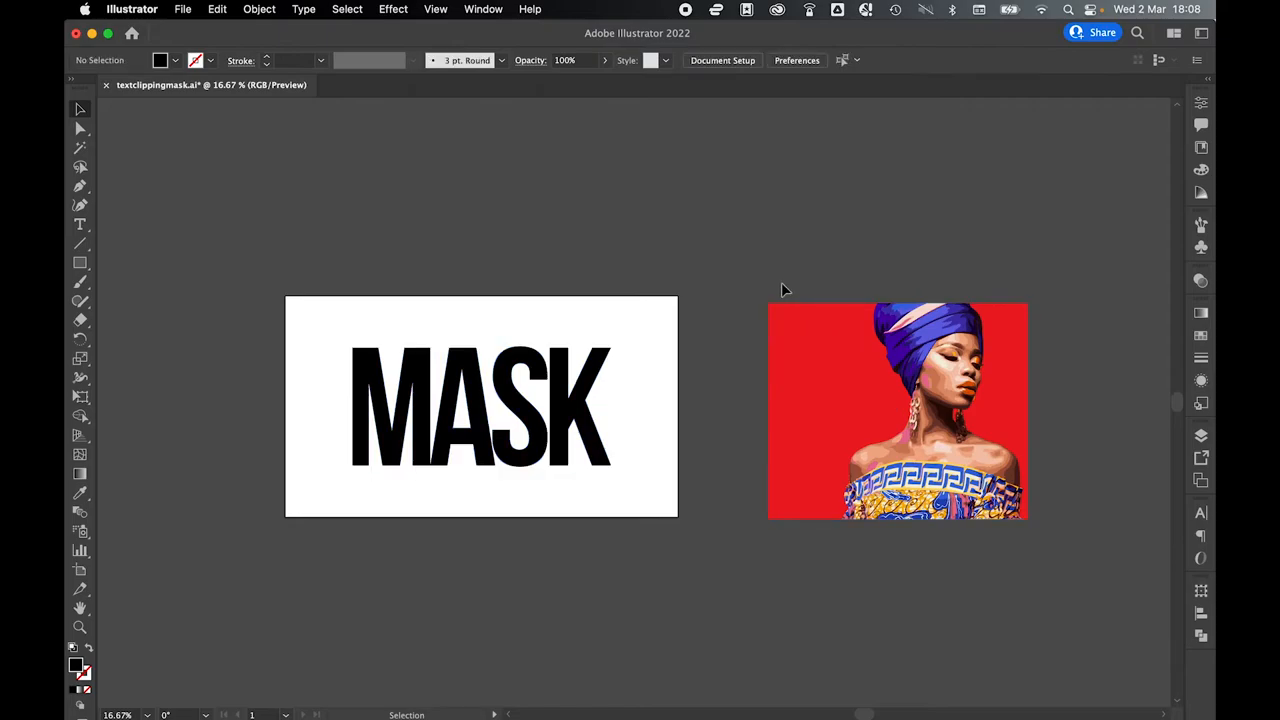
pyautogui.click(897, 410)
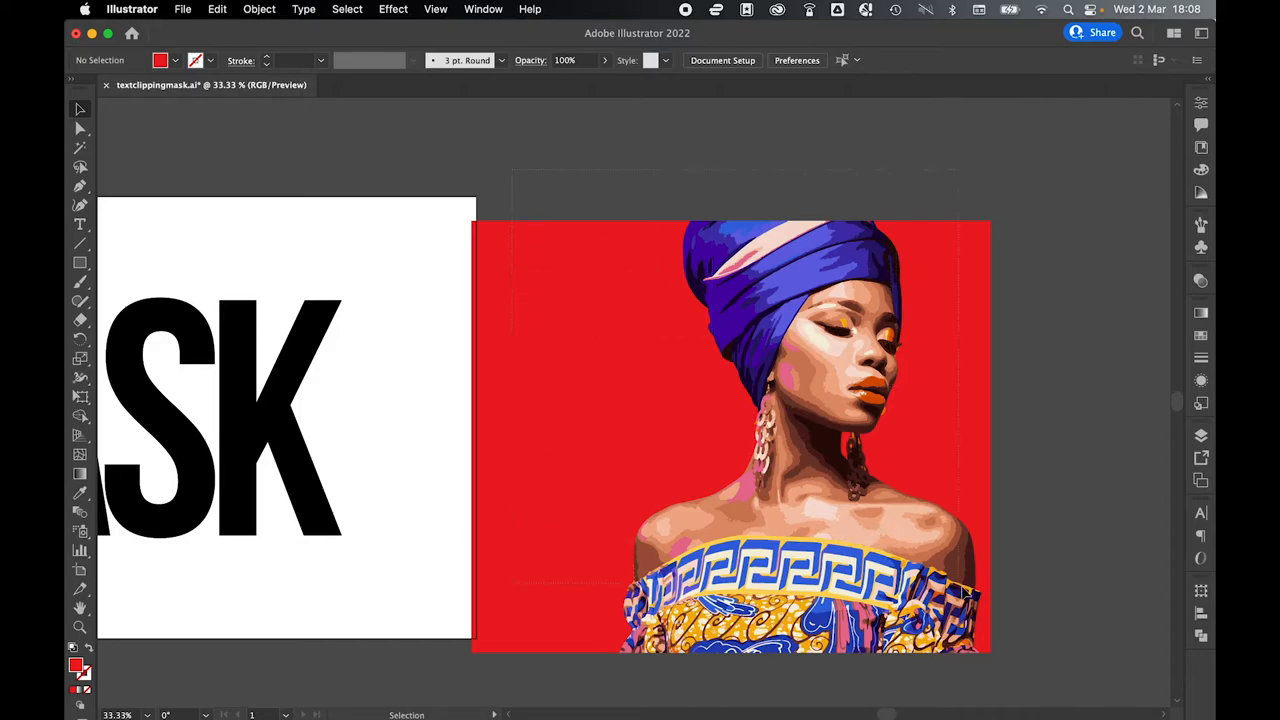
pyautogui.click(730, 436)
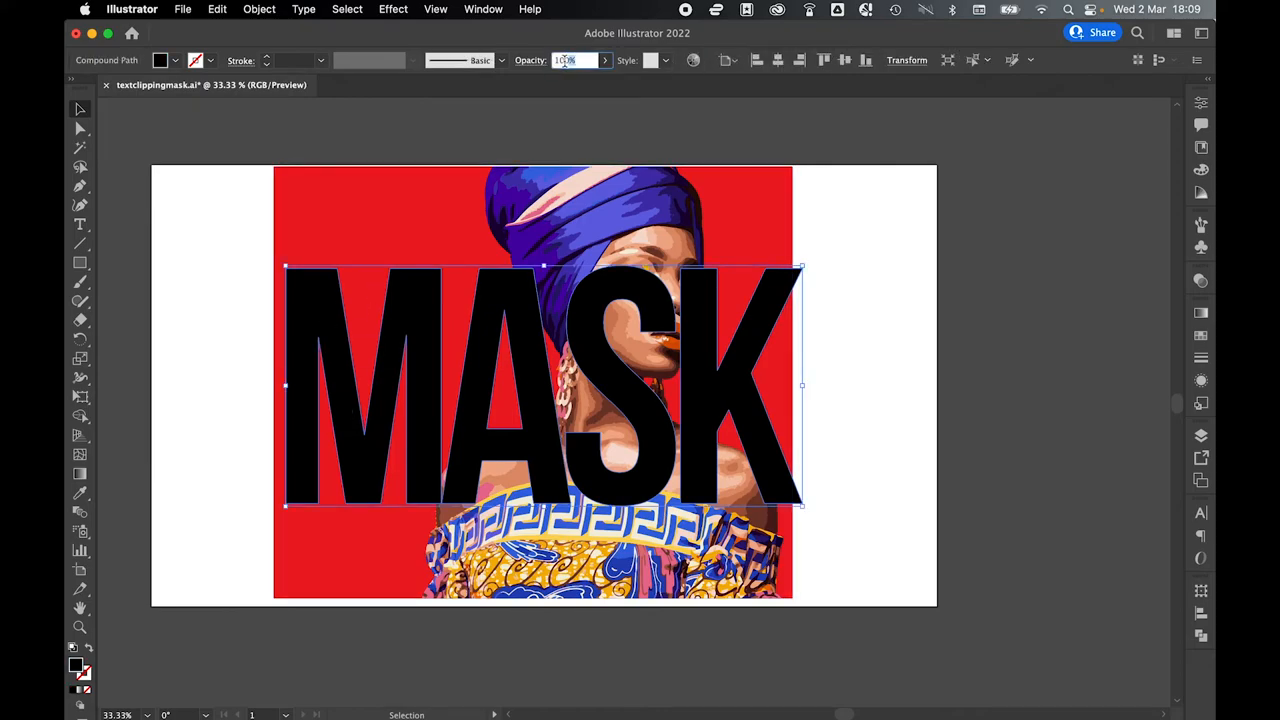
# Set MASK opacity to 20%, enlarge the portrait, and select all artwork
pyautogui.write('20')
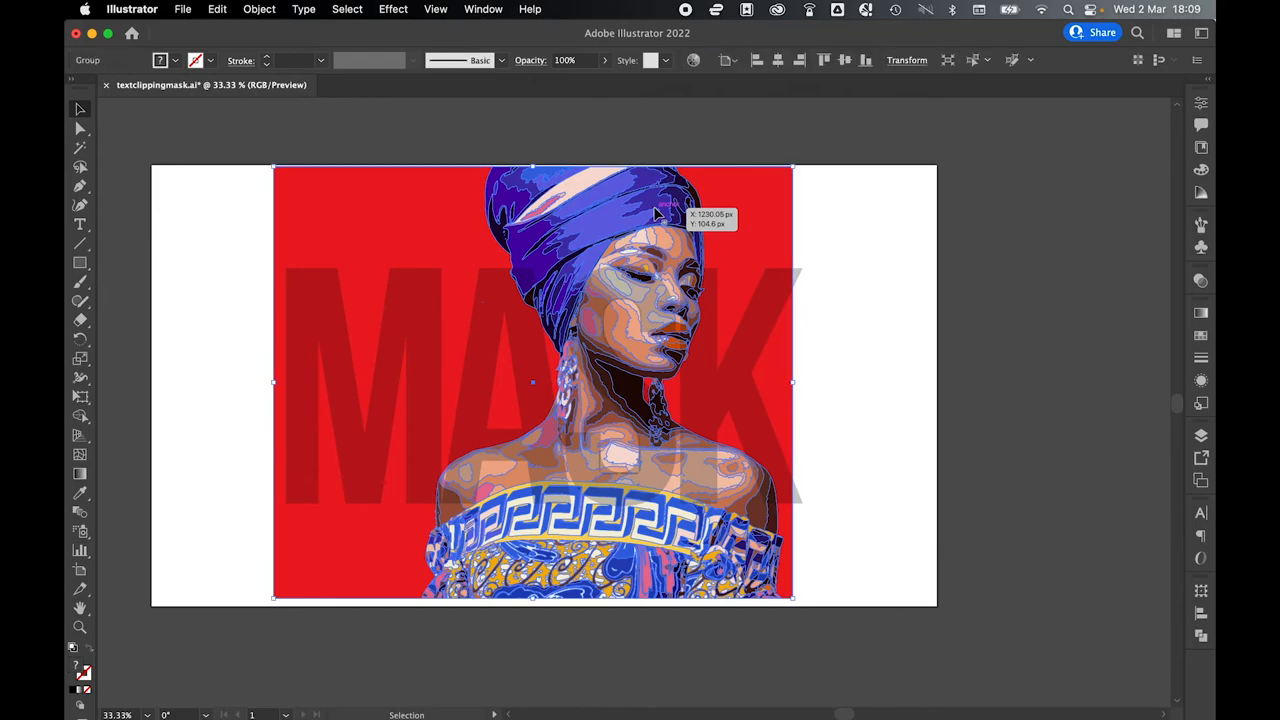
pyautogui.moveTo(660, 215); pyautogui.dragTo(645, 263)
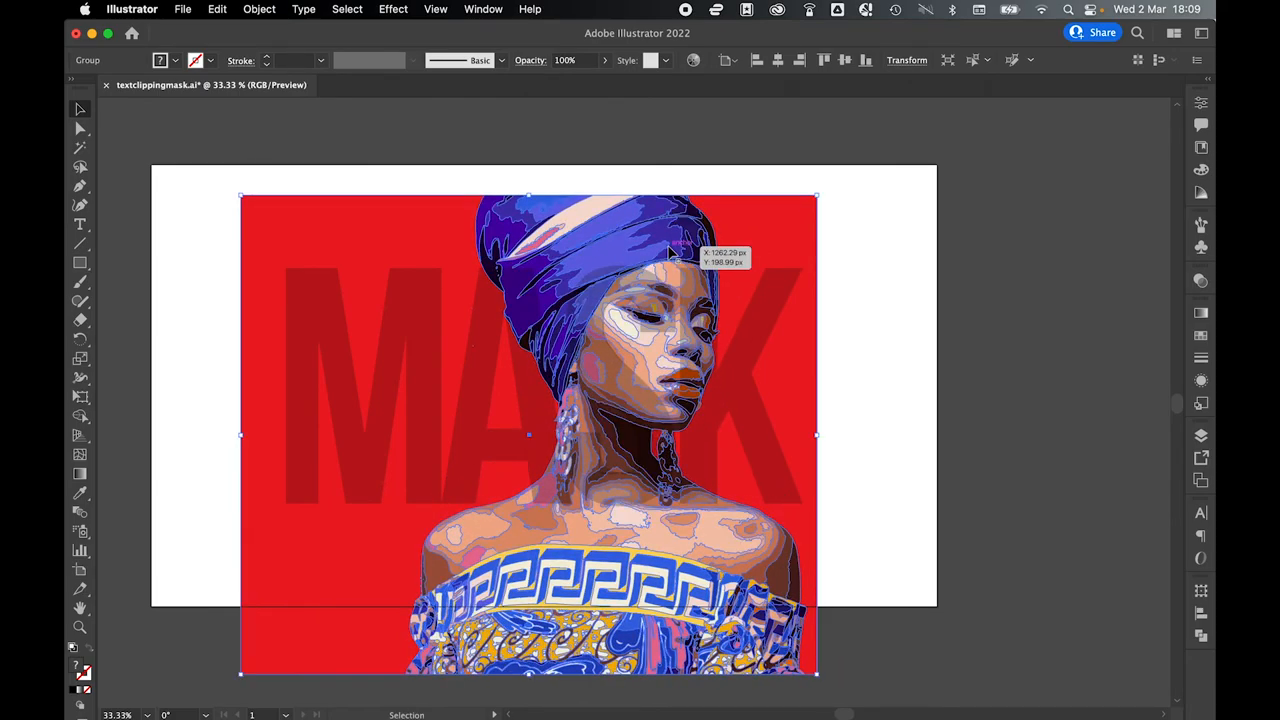
pyautogui.click(864, 437)
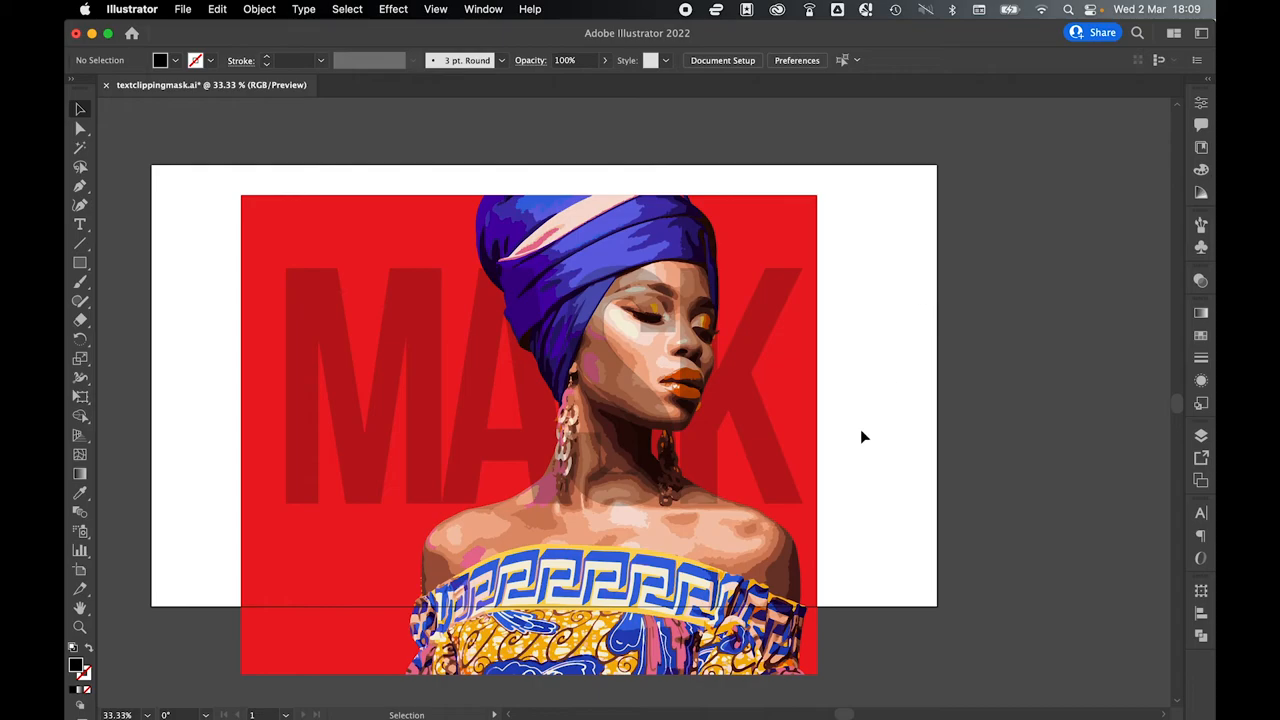
pyautogui.press('cmd+a')
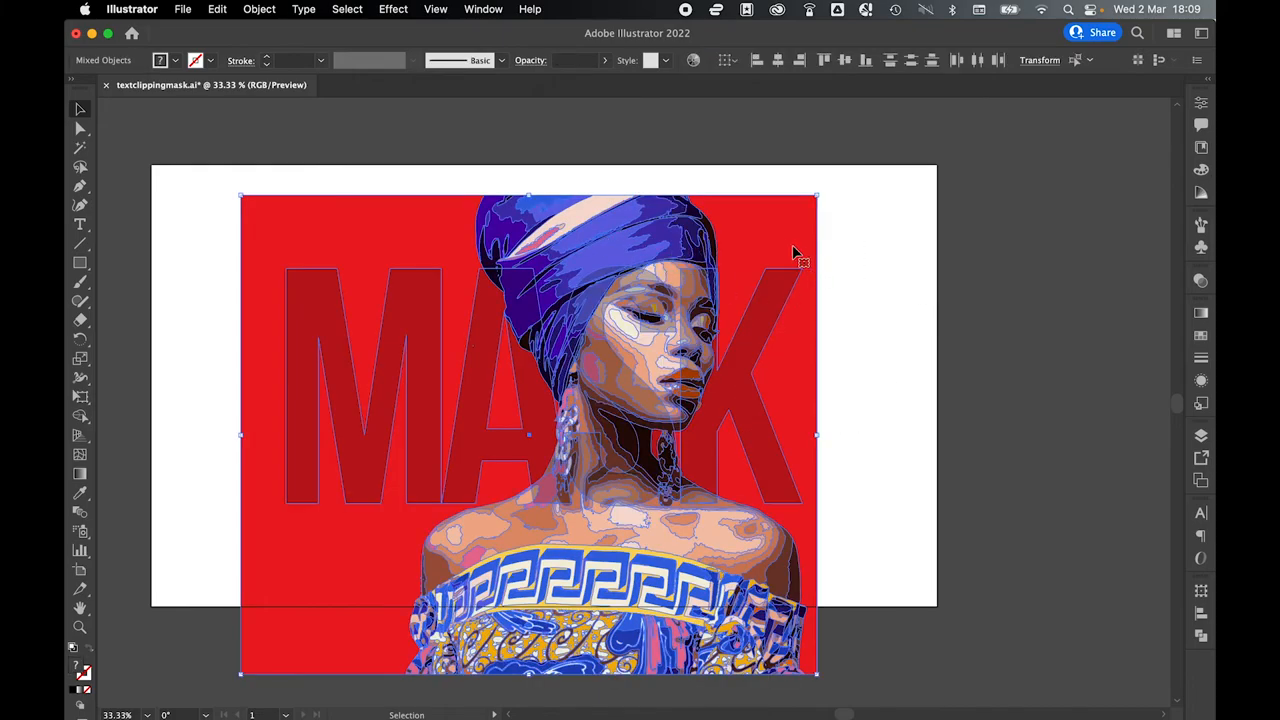
# Clip the portrait into the MASK letters, then release the clipping mask
pyautogui.rightClick(795, 250)
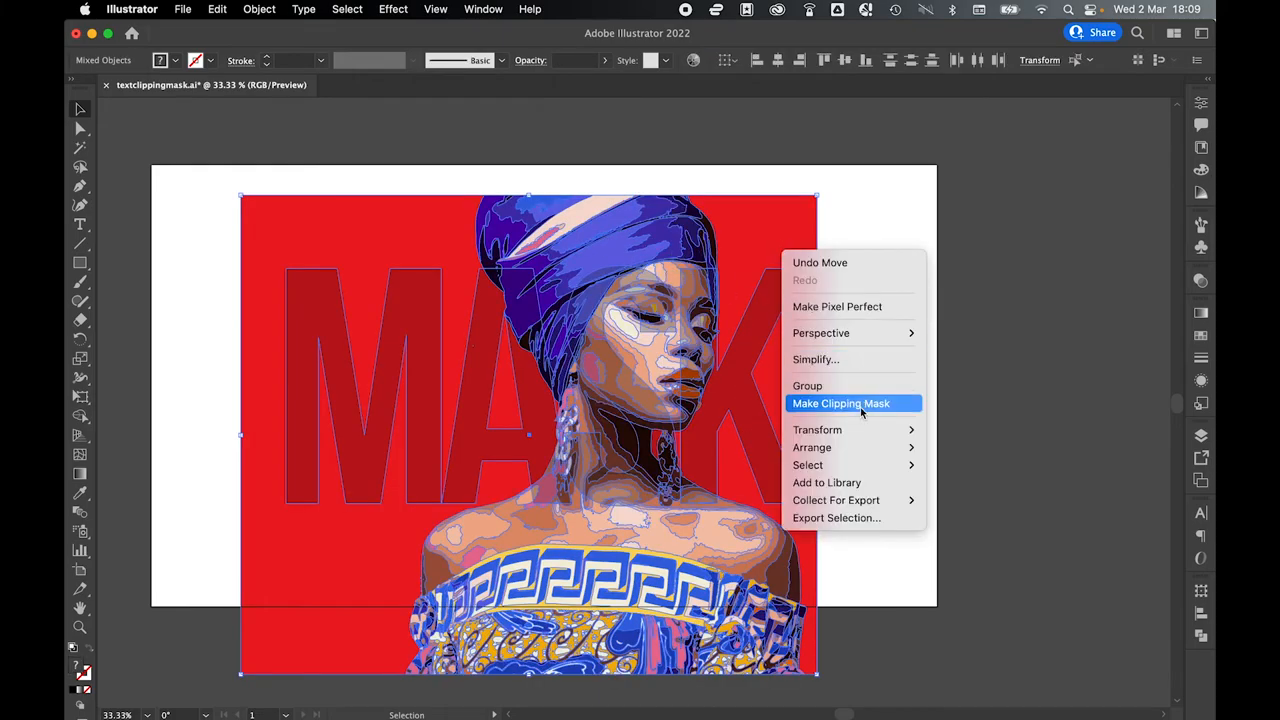
pyautogui.click(841, 403)
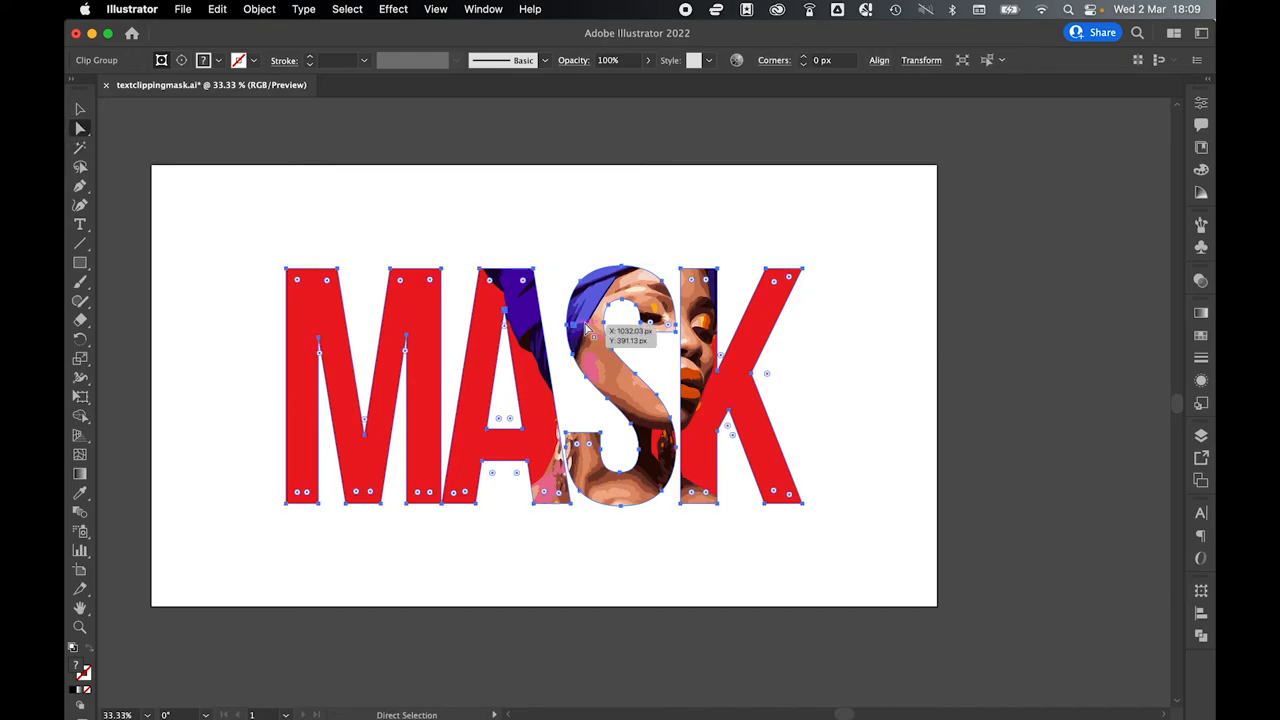
pyautogui.moveTo(620, 375)
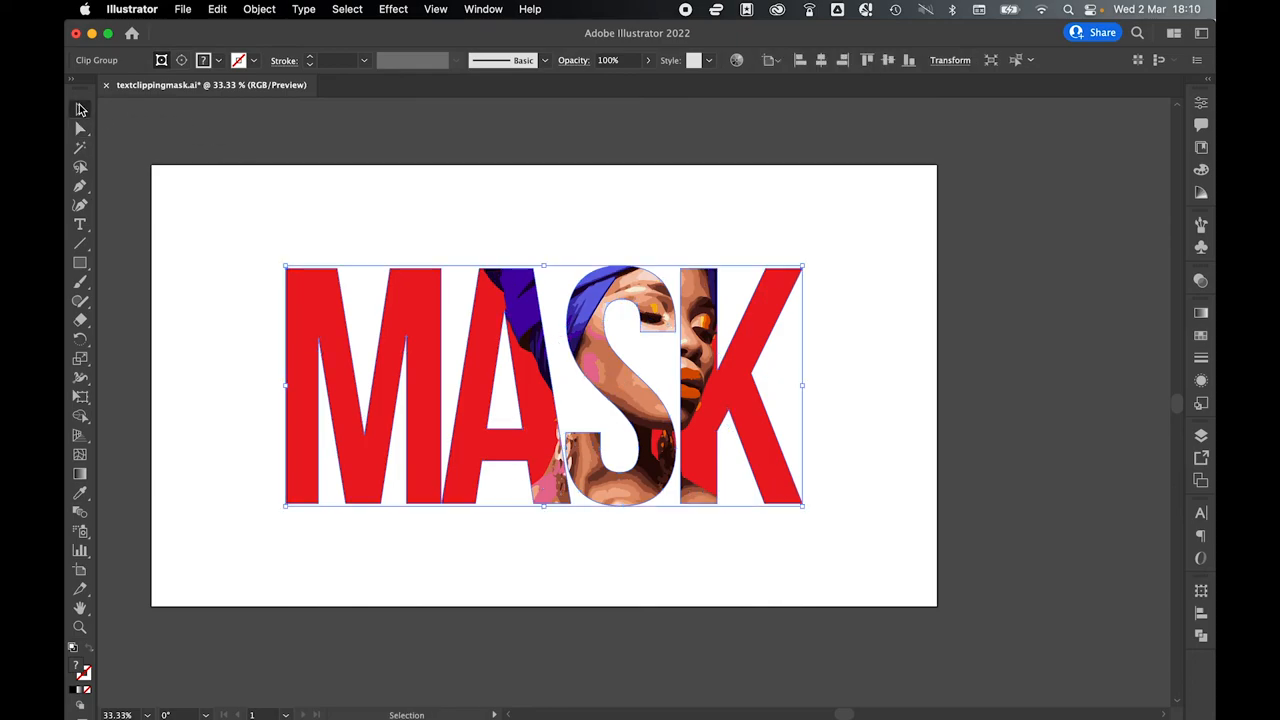
pyautogui.click(259, 9)
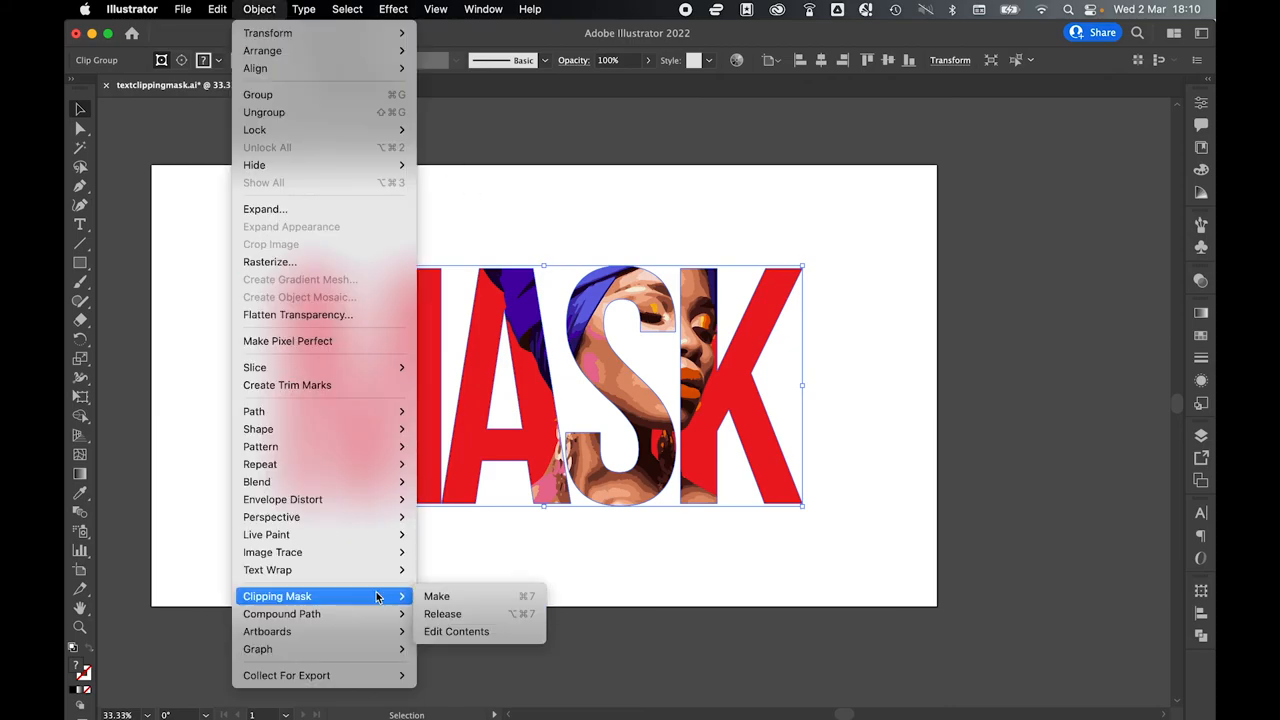
pyautogui.click(442, 613)
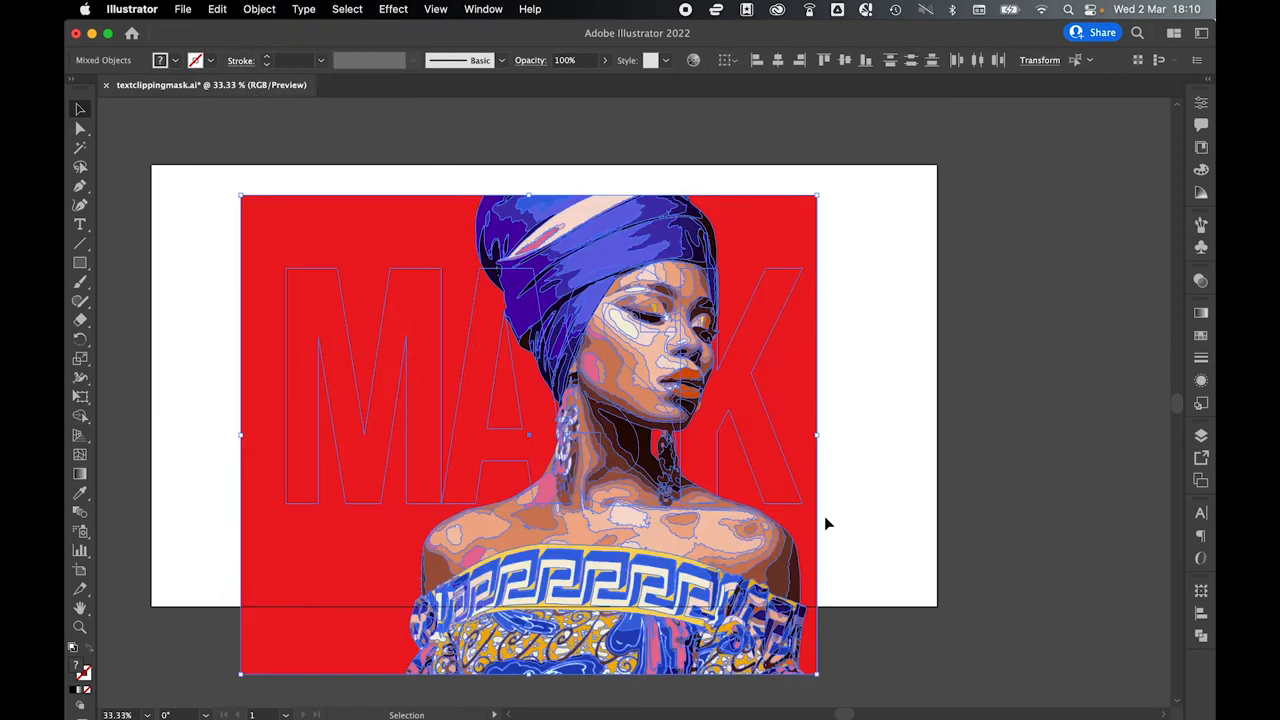